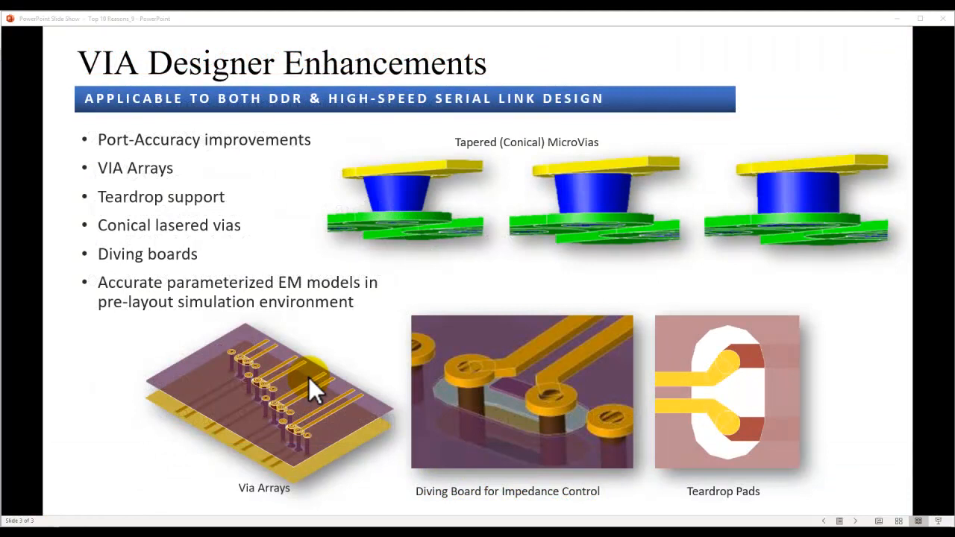
{"action": "mouse_move", "coordinate": [97, 131]}
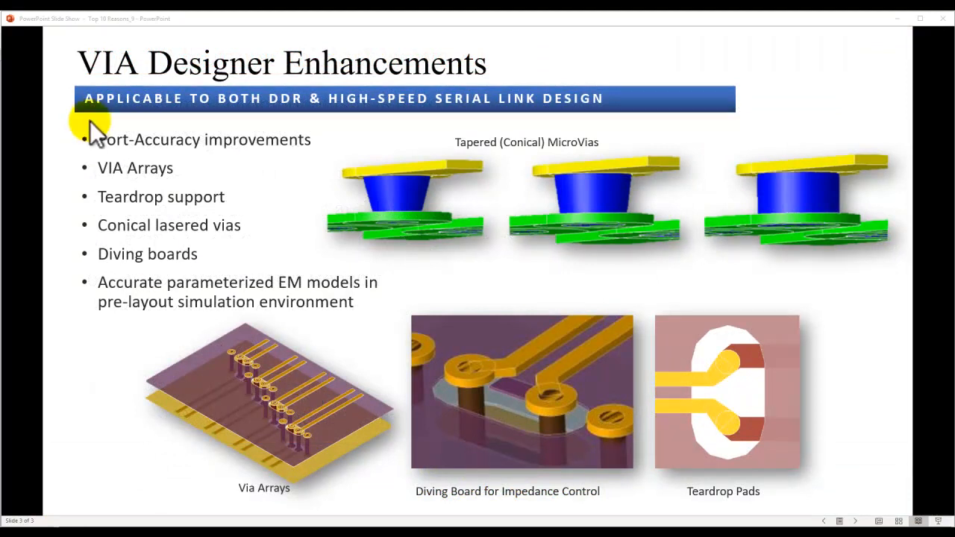
{"action": "mouse_move", "coordinate": [112, 164]}
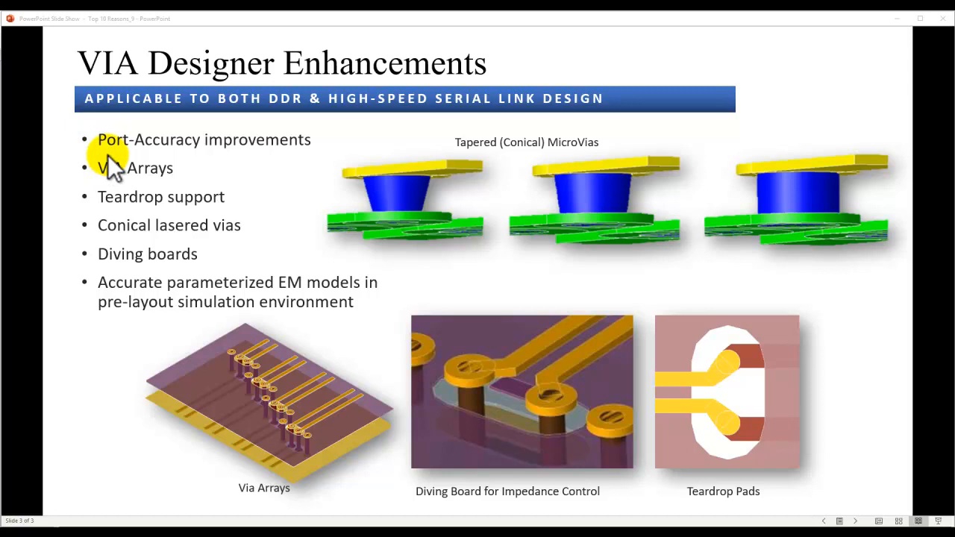
{"action": "mouse_move", "coordinate": [157, 156]}
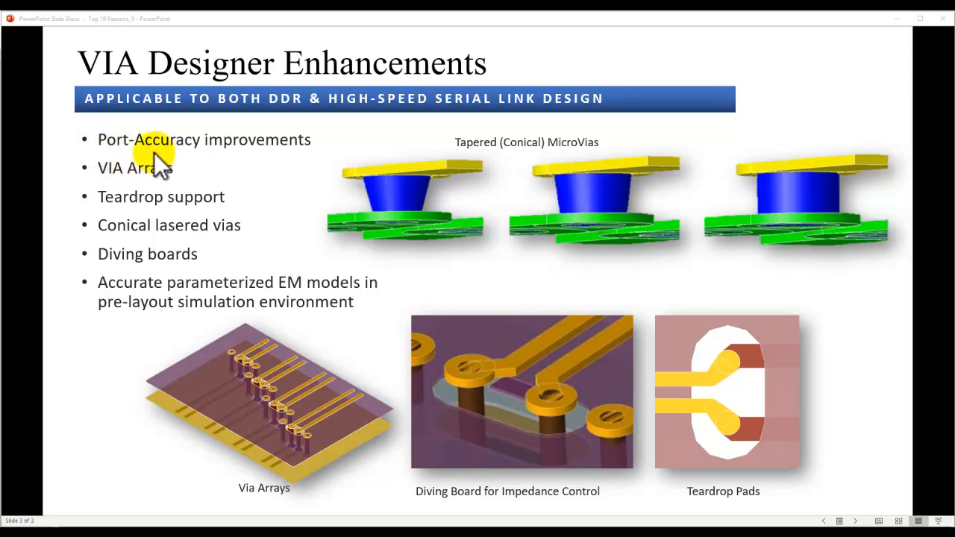
{"action": "mouse_move", "coordinate": [206, 164]}
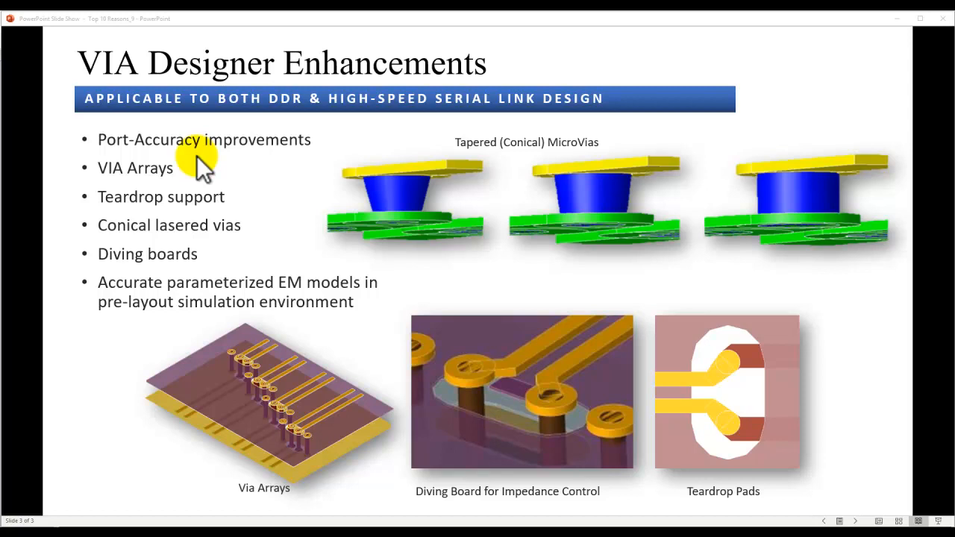
{"action": "mouse_move", "coordinate": [112, 182]}
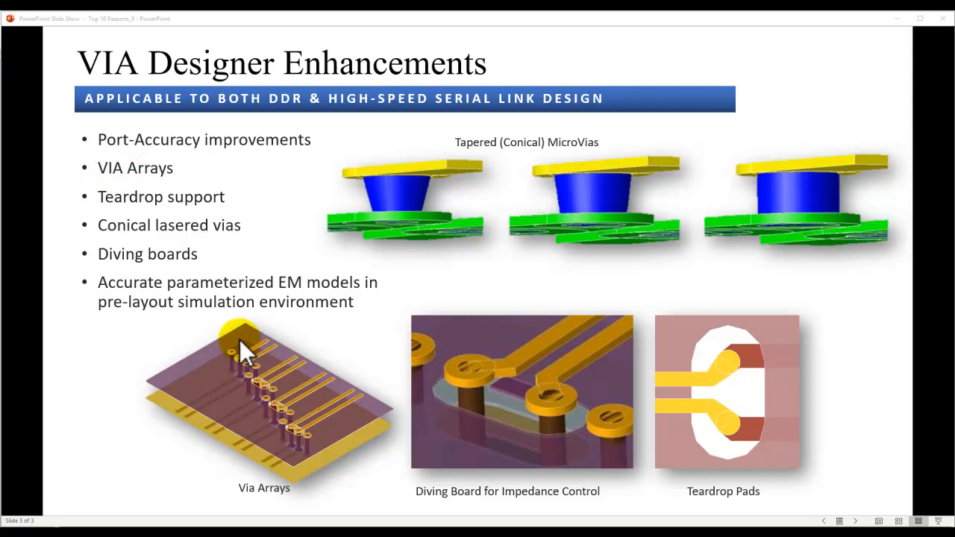
{"action": "mouse_move", "coordinate": [135, 239]}
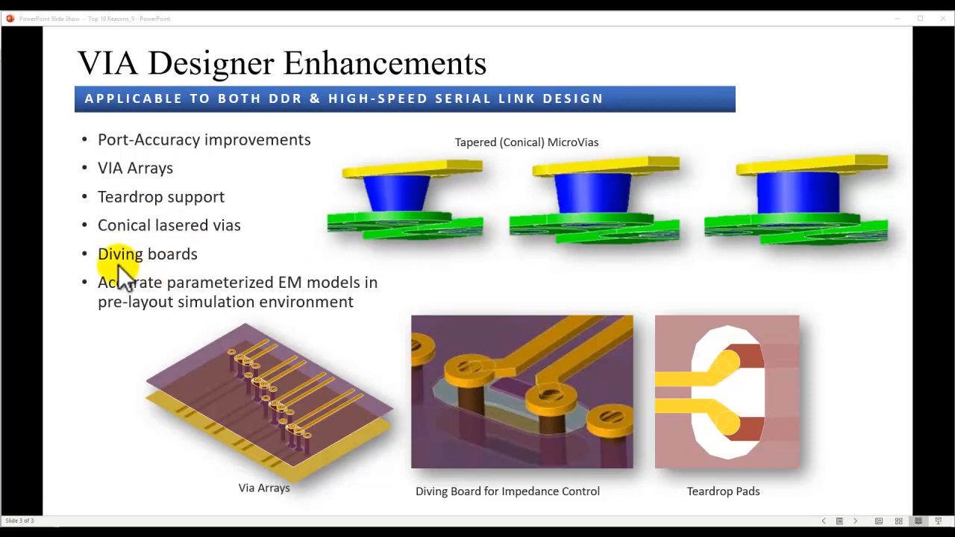
{"action": "mouse_move", "coordinate": [152, 272]}
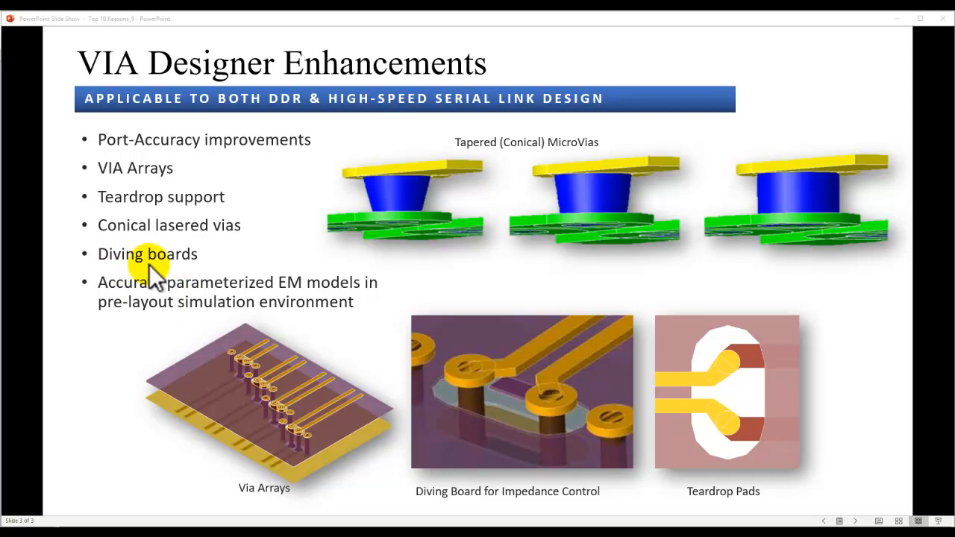
{"action": "mouse_move", "coordinate": [127, 201]}
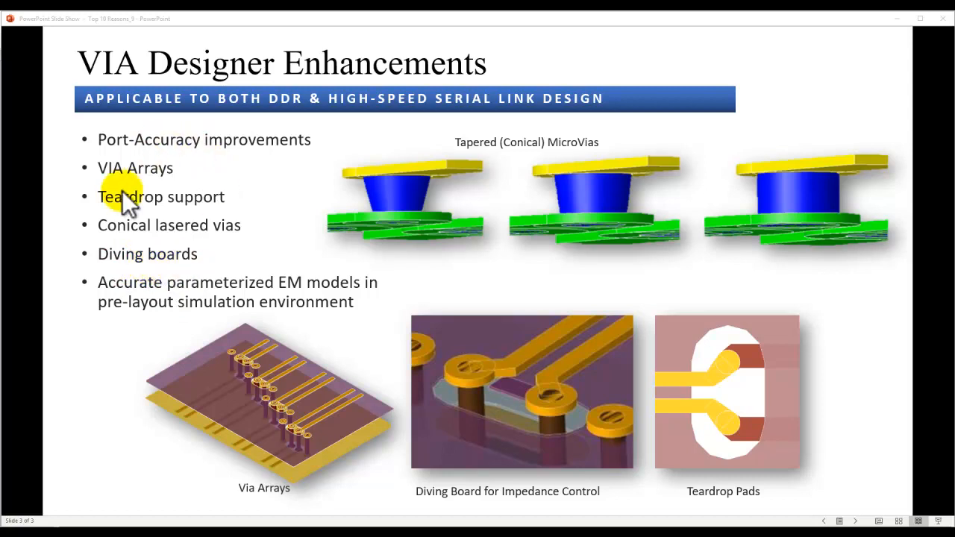
{"action": "mouse_move", "coordinate": [231, 182]}
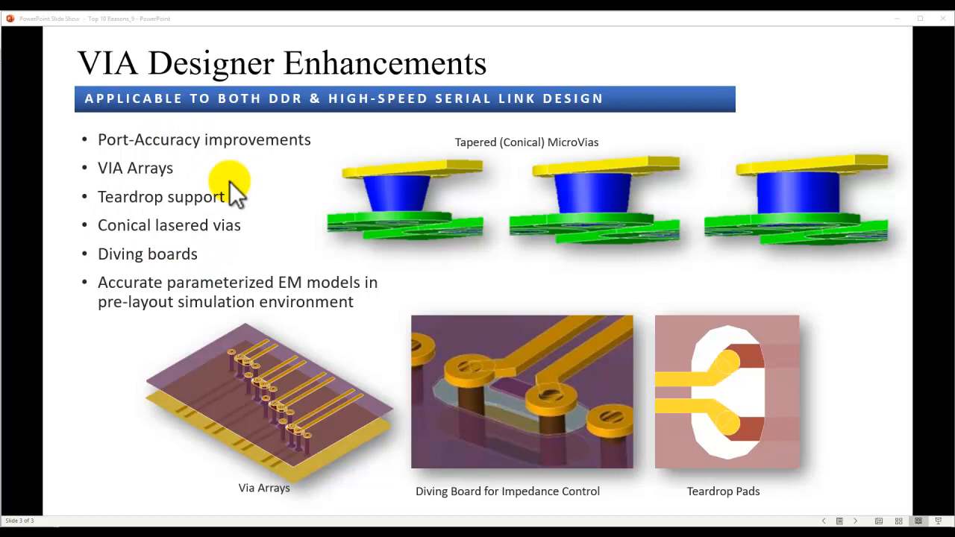
{"action": "mouse_move", "coordinate": [179, 291]}
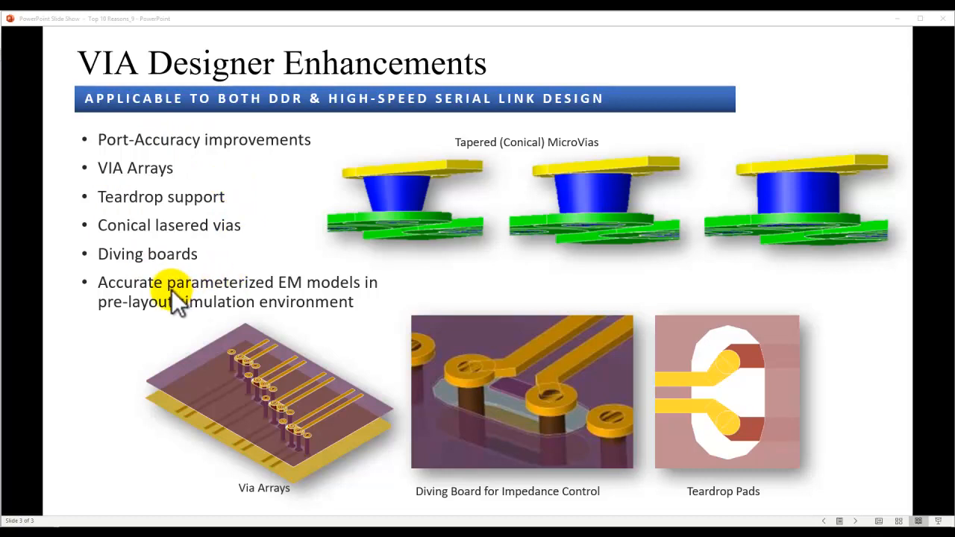
{"action": "mouse_move", "coordinate": [216, 299]}
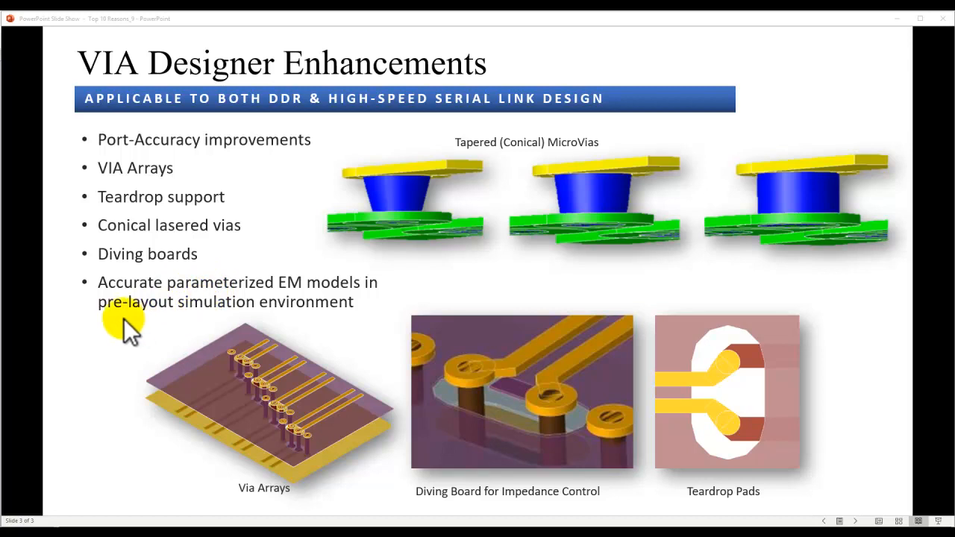
{"action": "mouse_move", "coordinate": [194, 320]}
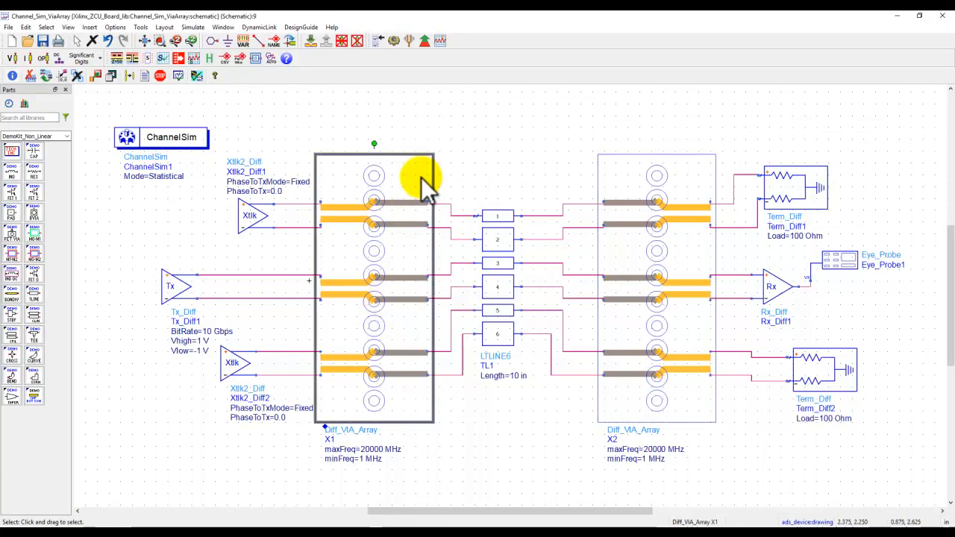
Select the second Diff_VIA_Array instance X2 in the ChannelSim schematic
{"action": "left_click", "coordinate": [656, 227]}
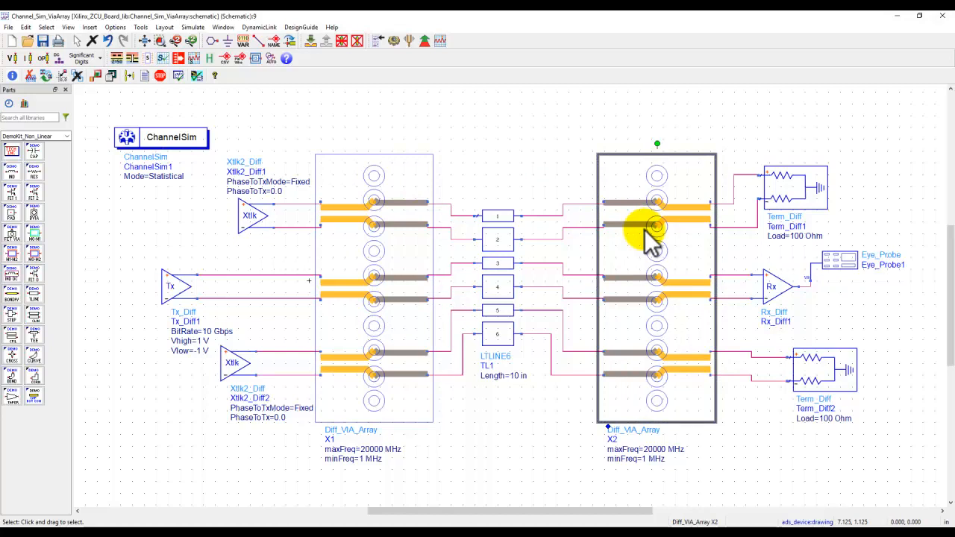
{"action": "mouse_move", "coordinate": [362, 478]}
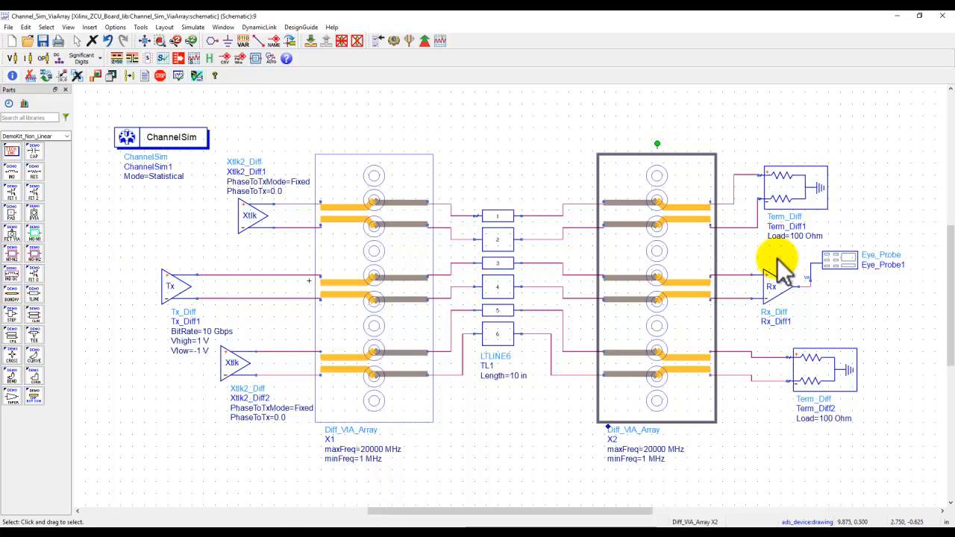
{"action": "mouse_move", "coordinate": [448, 286]}
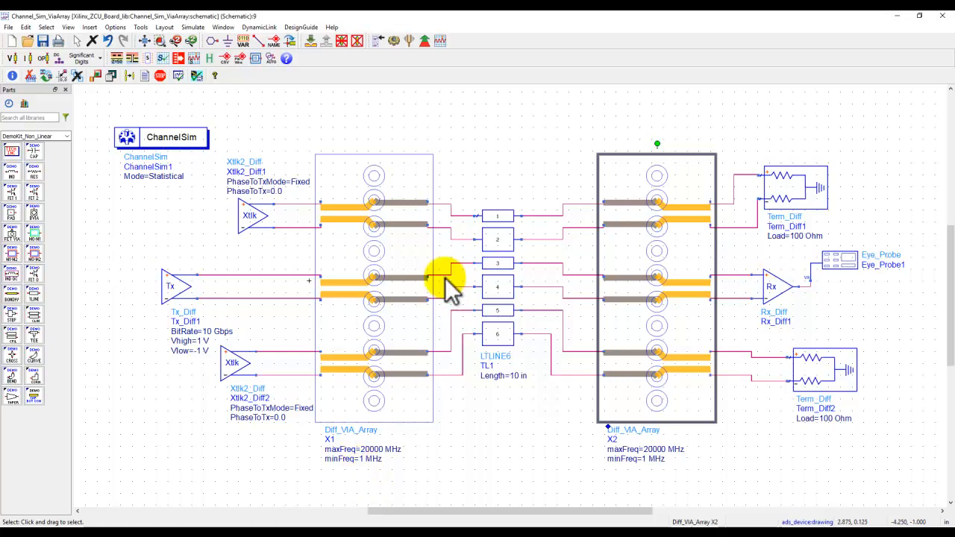
{"action": "mouse_move", "coordinate": [552, 430]}
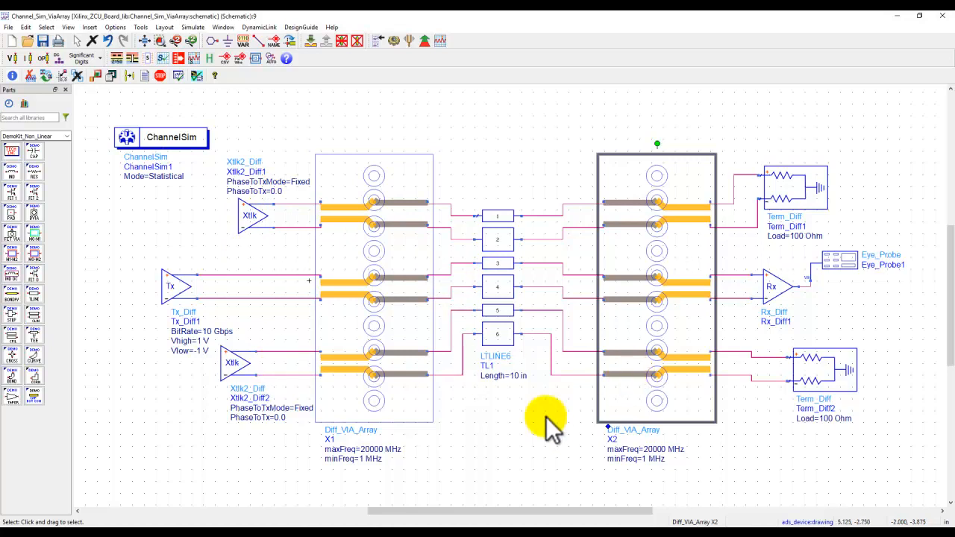
{"action": "mouse_move", "coordinate": [537, 434]}
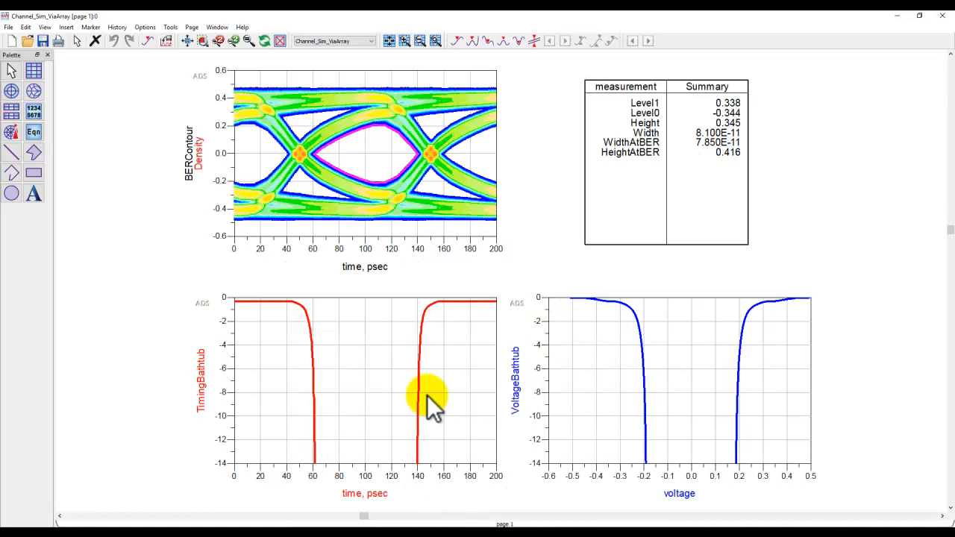
{"action": "mouse_move", "coordinate": [415, 433]}
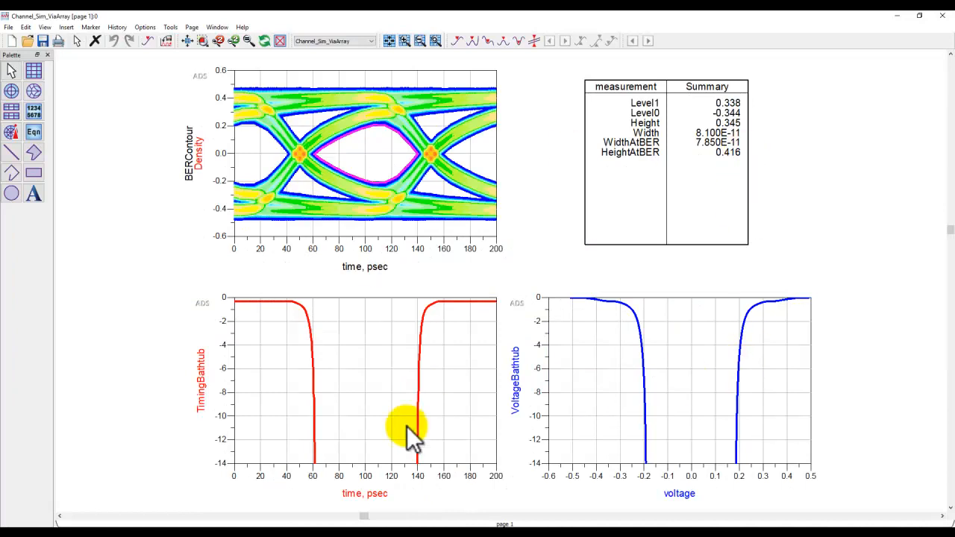
{"action": "mouse_move", "coordinate": [515, 325]}
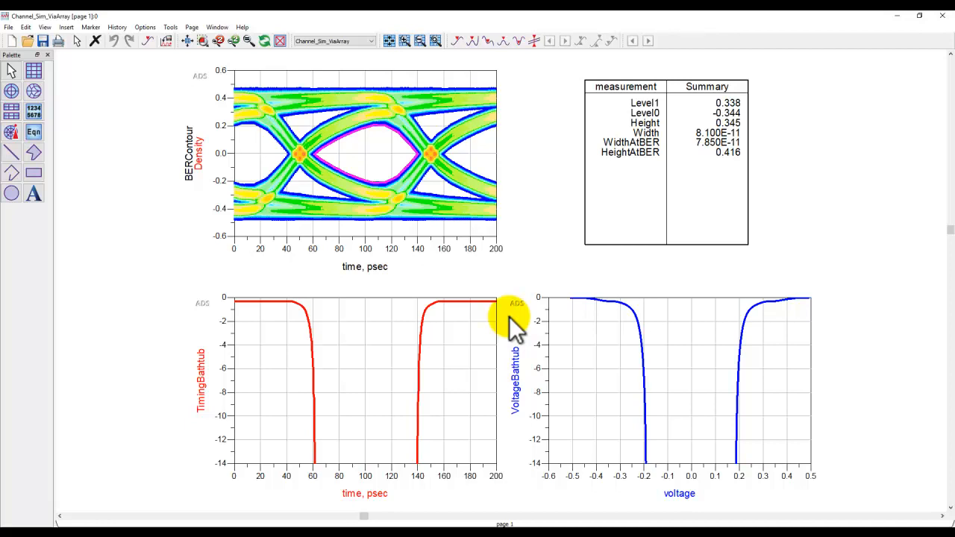
{"action": "mouse_move", "coordinate": [373, 309]}
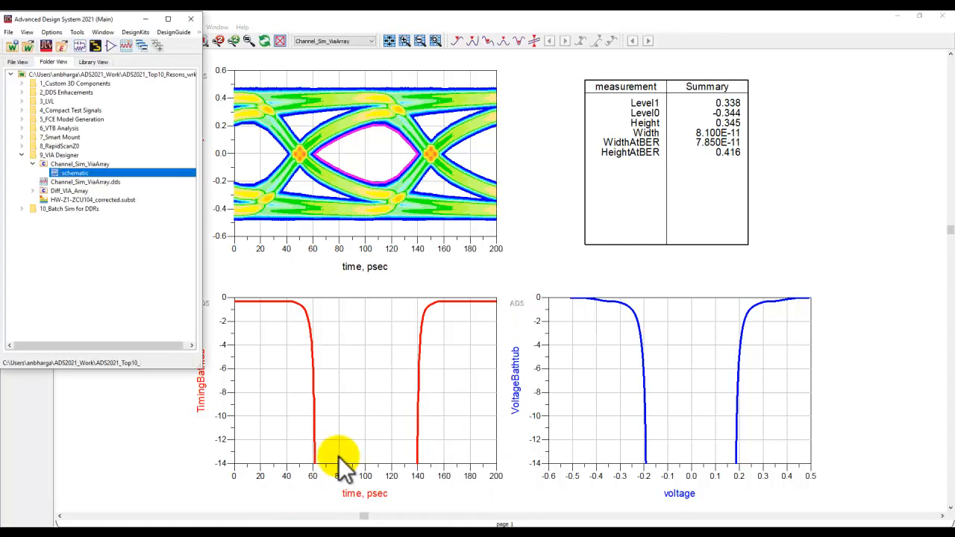
{"action": "mouse_move", "coordinate": [112, 212]}
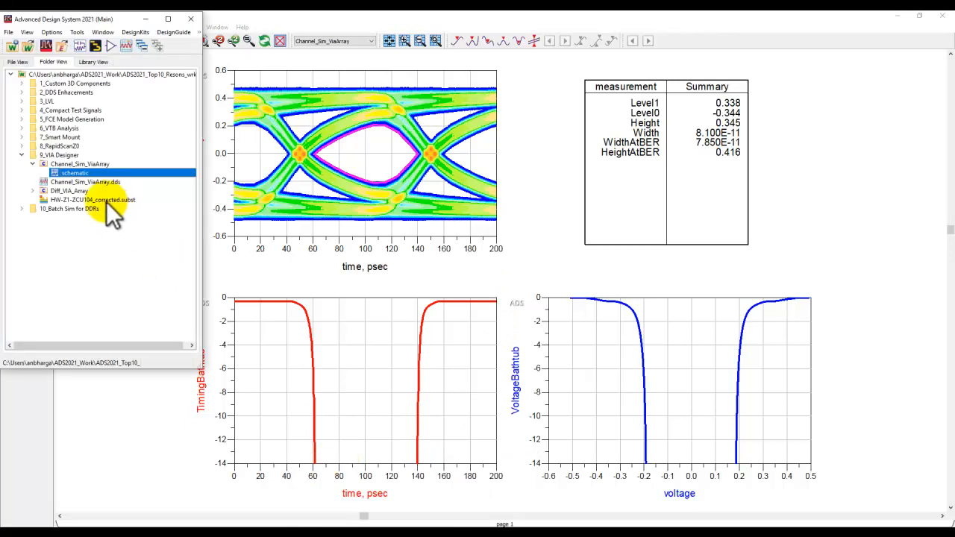
Launch the board's via design from the Folder View into Via Designer
{"action": "double_click", "coordinate": [91, 200]}
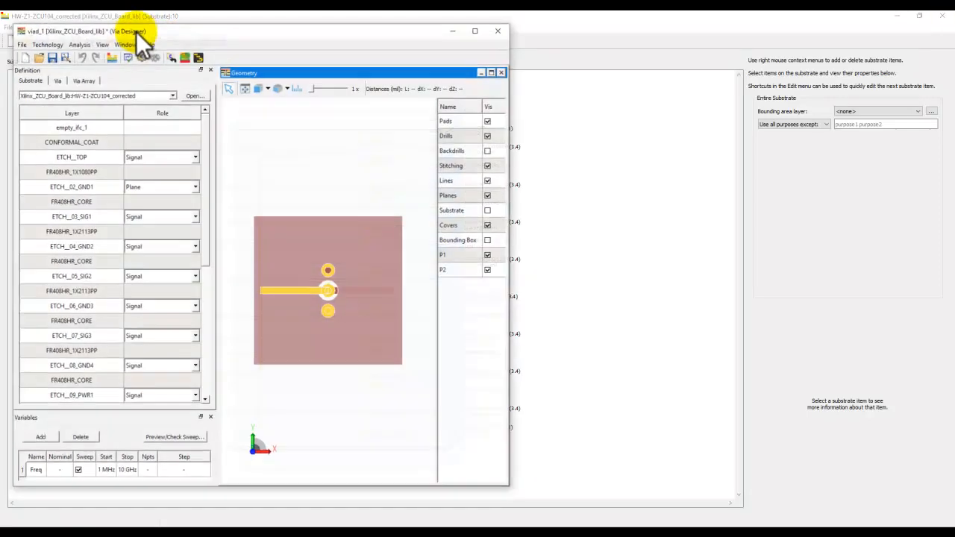
Maximize Via Designer and set layer ETCH_09_PWR1's role from Signal to Plane
{"action": "left_click", "coordinate": [475, 30]}
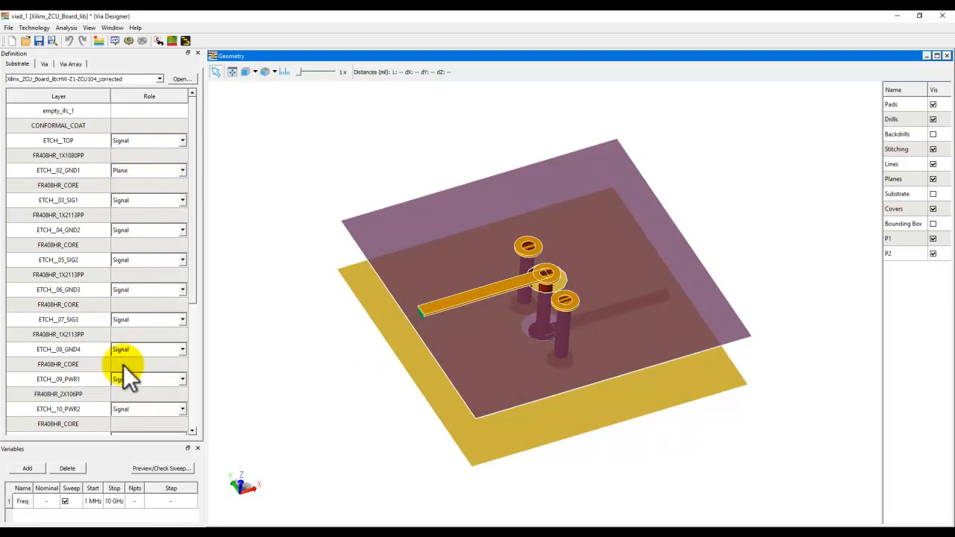
{"action": "scroll", "scroll_direction": "down", "scroll_amount": 3}
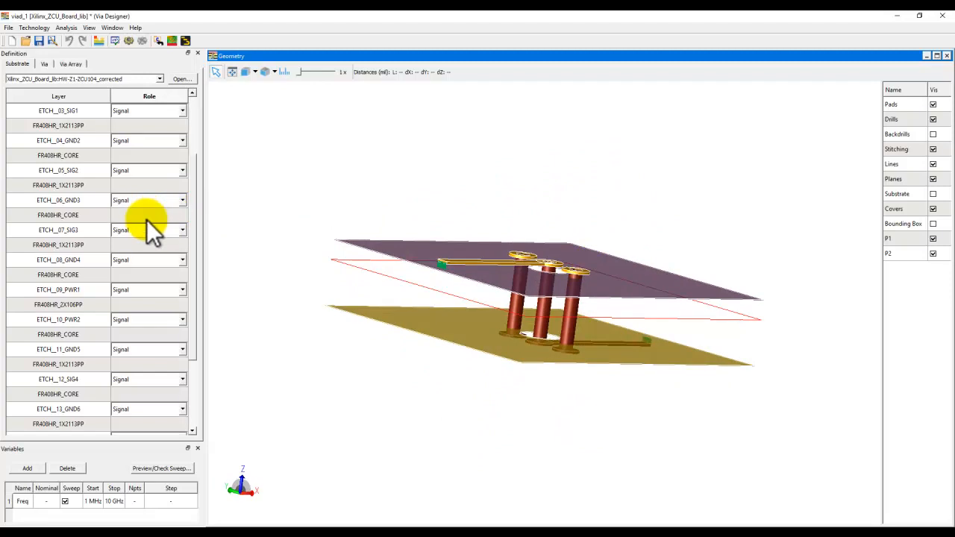
{"action": "left_click", "coordinate": [146, 200]}
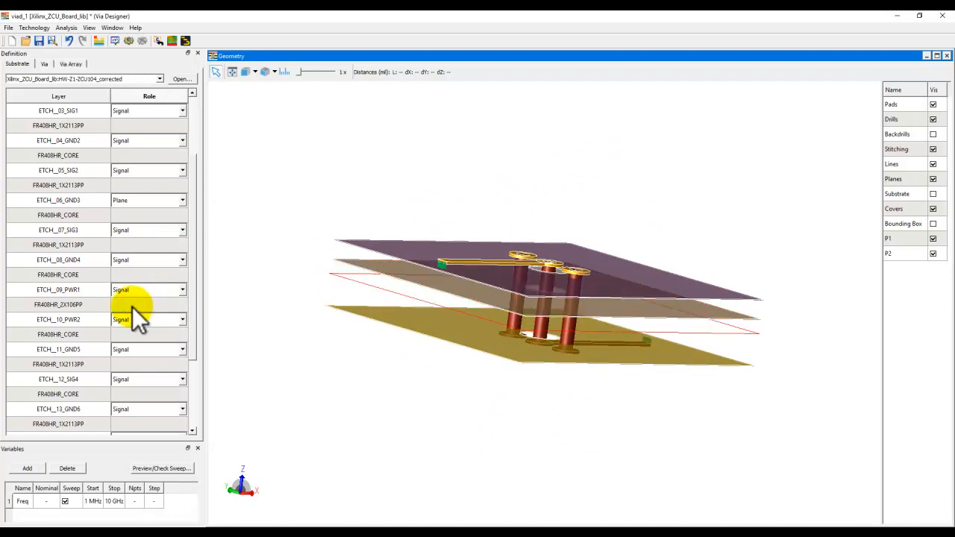
{"action": "left_click", "coordinate": [150, 290]}
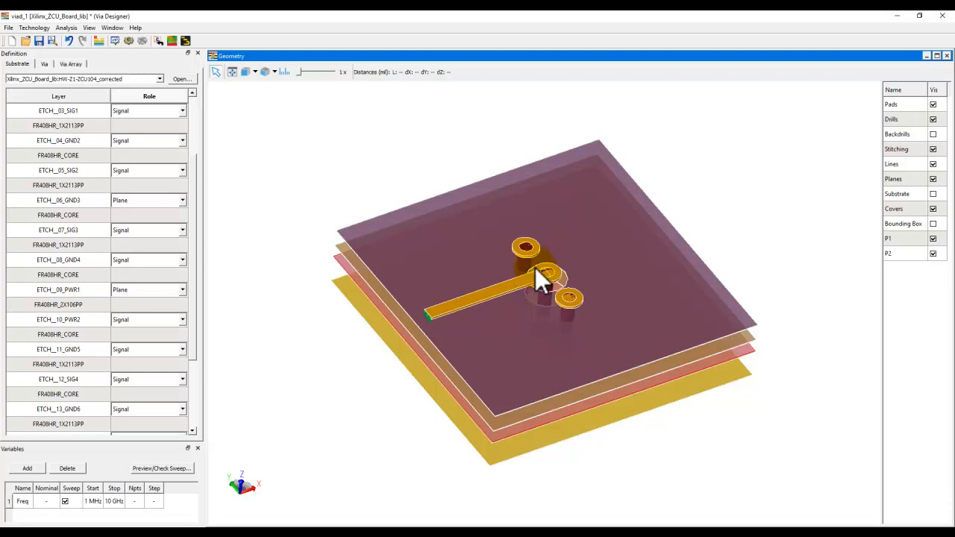
{"action": "mouse_move", "coordinate": [567, 306]}
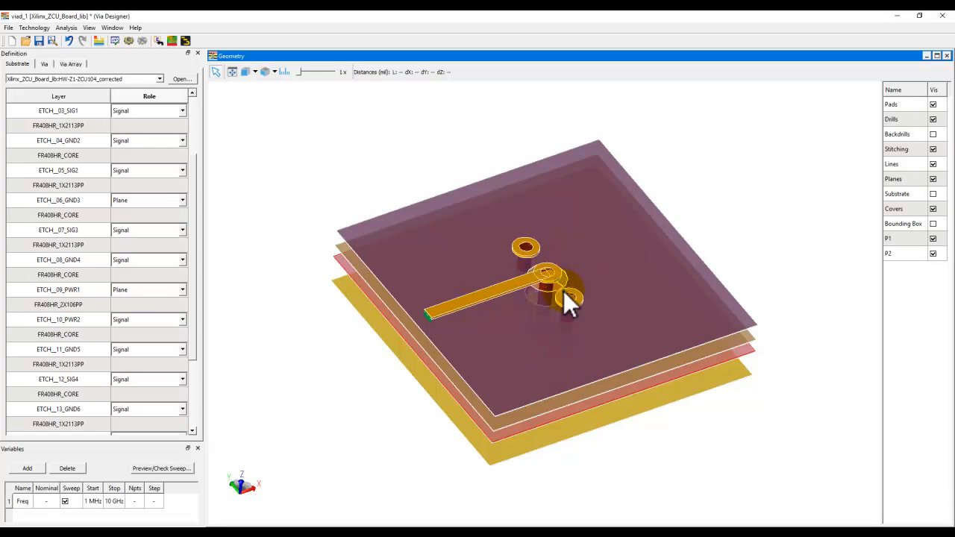
{"action": "mouse_move", "coordinate": [198, 266]}
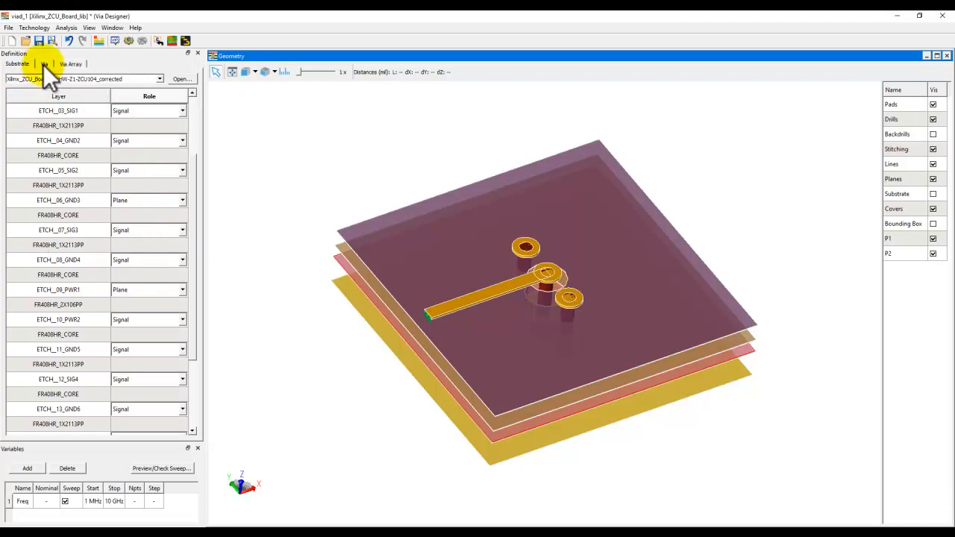
Add two plated-copper microvias on top of the via barrel
{"action": "left_click", "coordinate": [45, 62]}
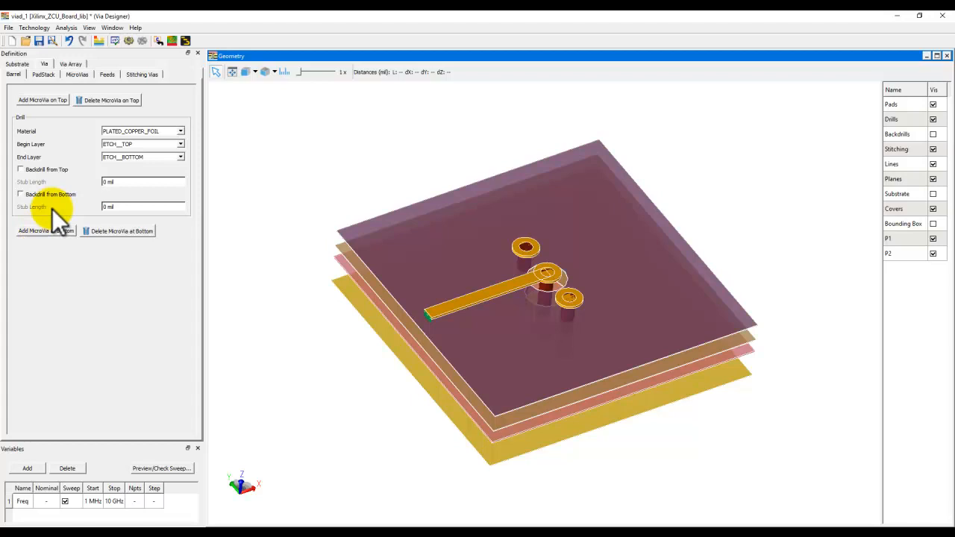
{"action": "left_click", "coordinate": [42, 100]}
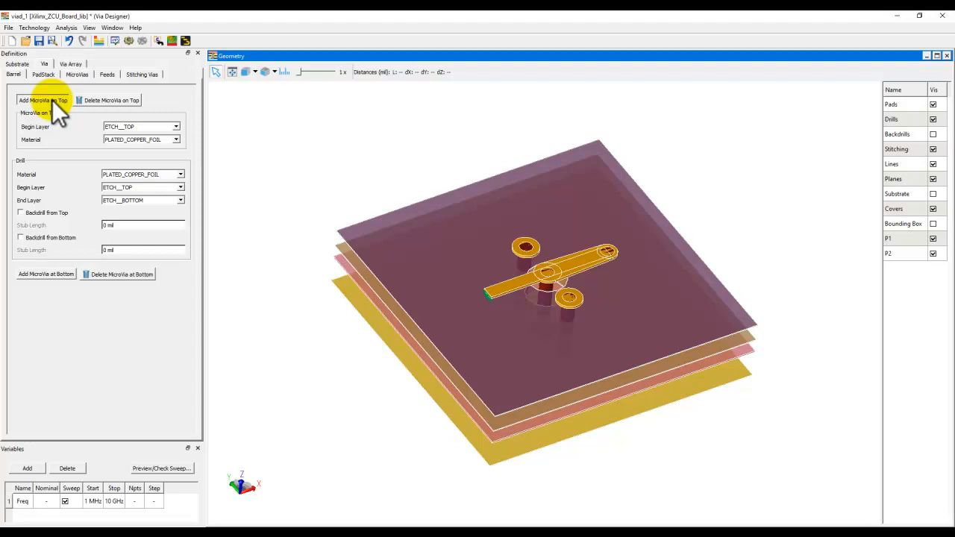
{"action": "left_click", "coordinate": [41, 100]}
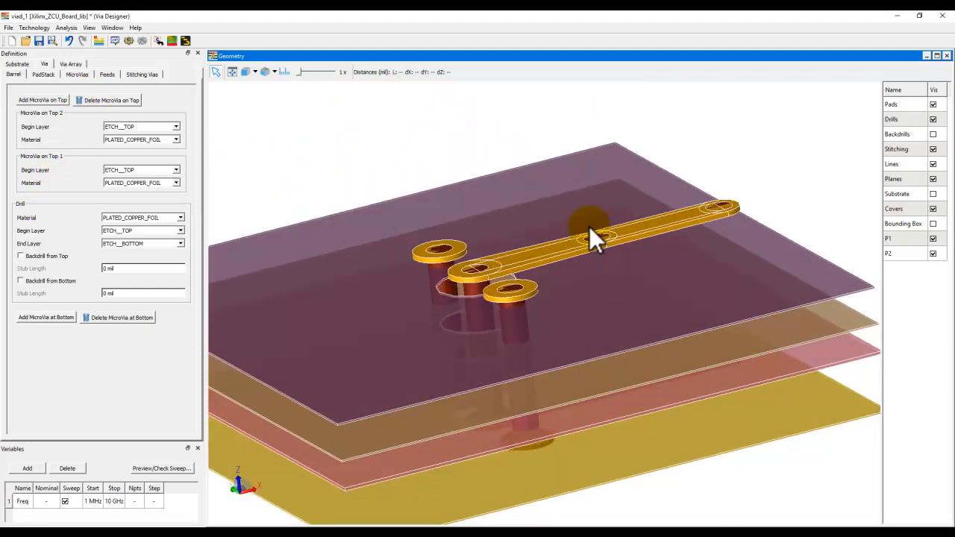
Set Feed1 angle to 0 and Feed2 angle to 180 so the feeds leave in opposite directions
{"action": "left_click", "coordinate": [107, 75]}
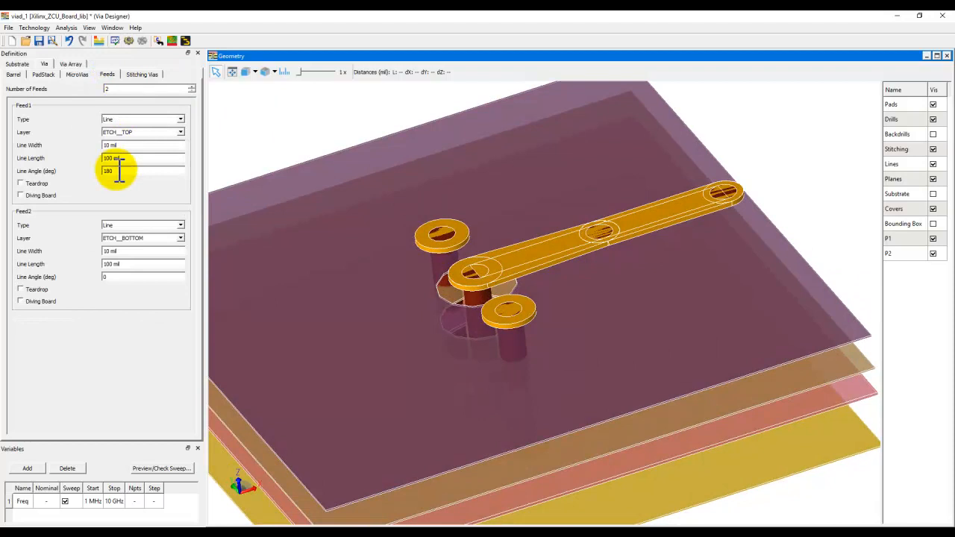
{"action": "type", "text": "0"}
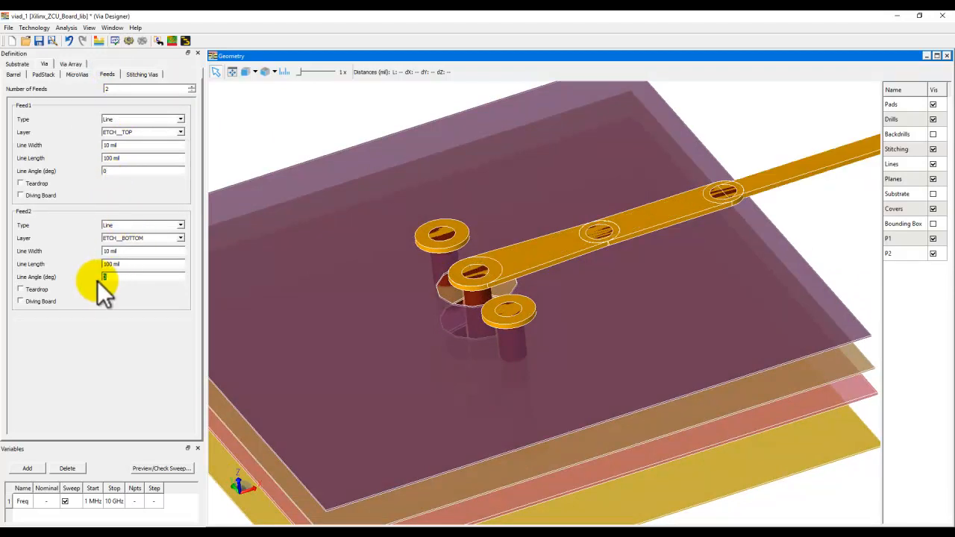
{"action": "type", "text": "180"}
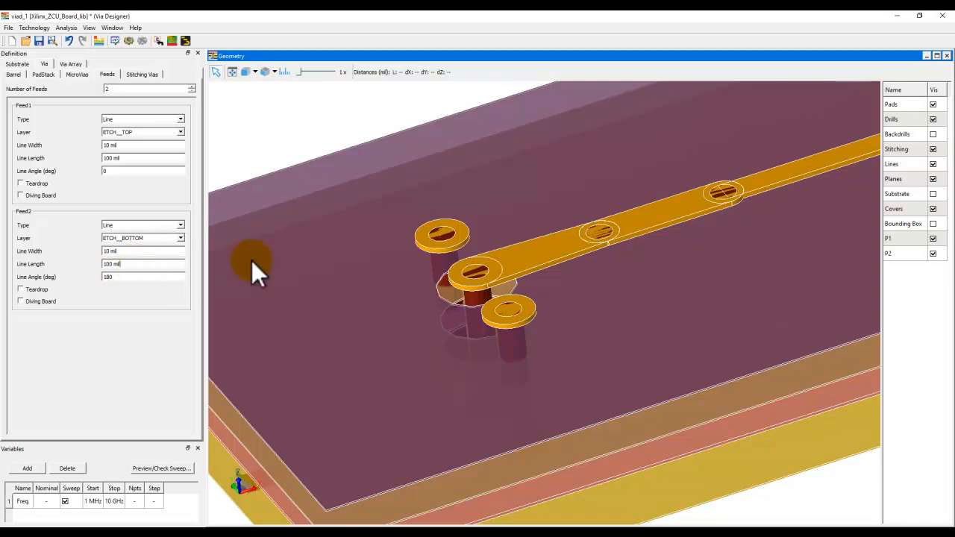
{"action": "mouse_move", "coordinate": [455, 278]}
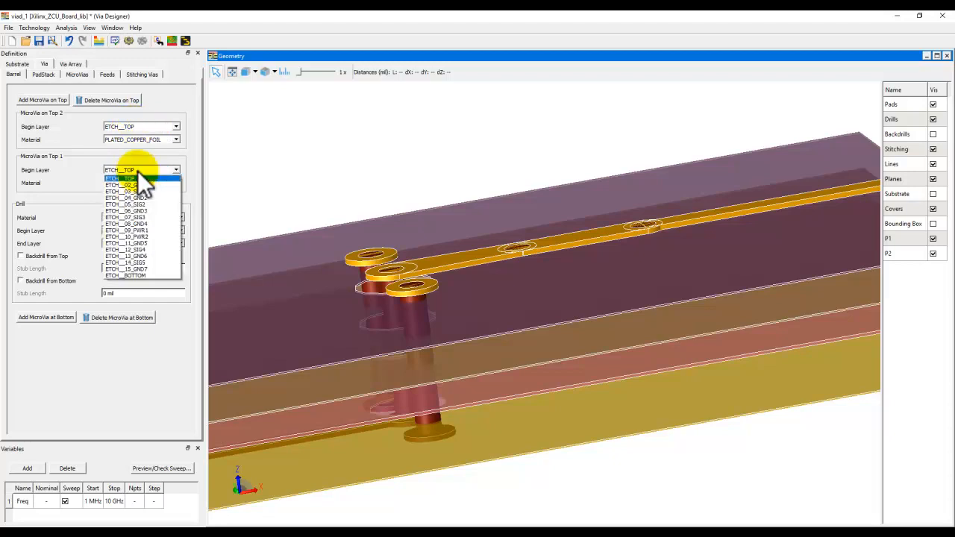
Move the lower microvia's begin layer and the barrel drill begin layer to deeper inner layers
{"action": "left_click", "coordinate": [119, 177]}
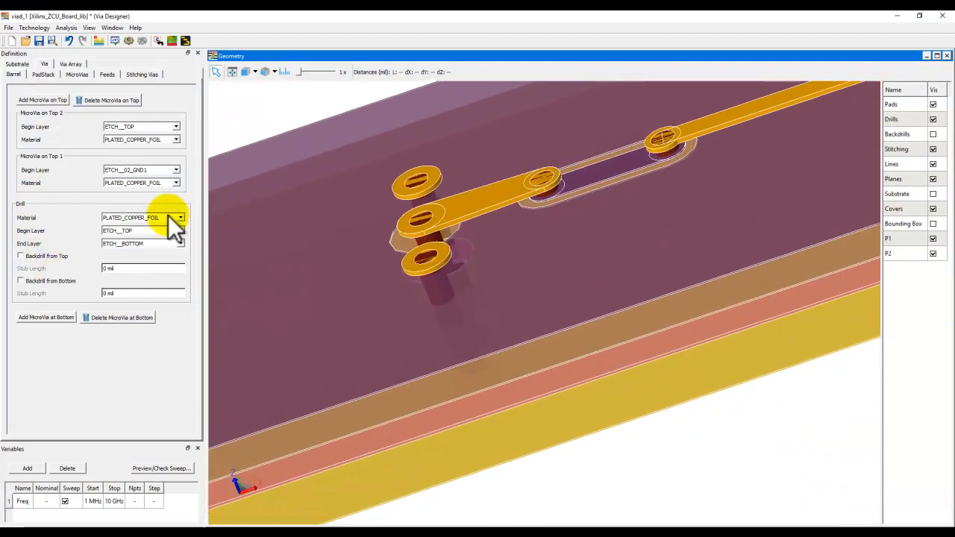
{"action": "left_click", "coordinate": [179, 230]}
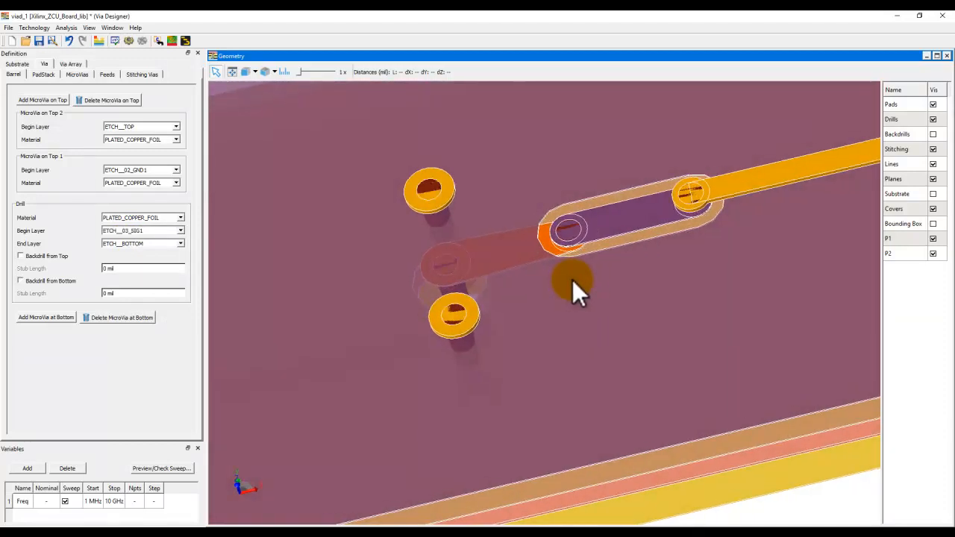
{"action": "left_click_drag", "start_coordinate": [579, 291], "coordinate": [520, 328]}
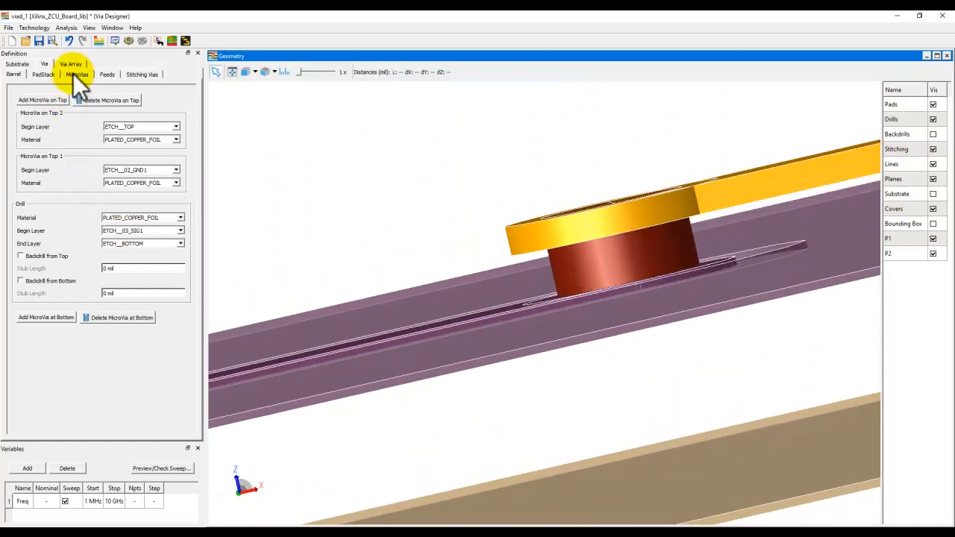
Give the microvias a conical drill profile instead of cylindrical
{"action": "left_click", "coordinate": [76, 75]}
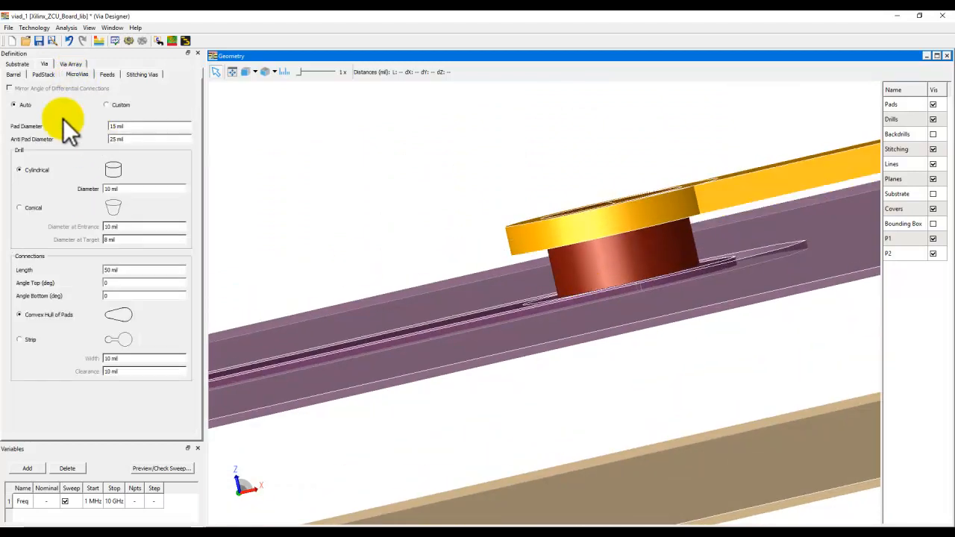
{"action": "left_click", "coordinate": [20, 208]}
{"action": "type", "text": "5"}
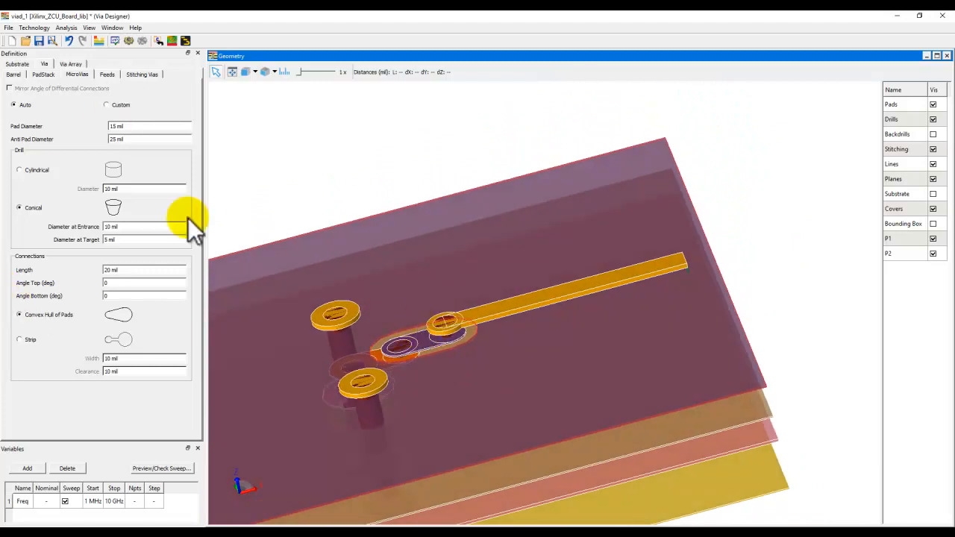
{"action": "mouse_move", "coordinate": [47, 212]}
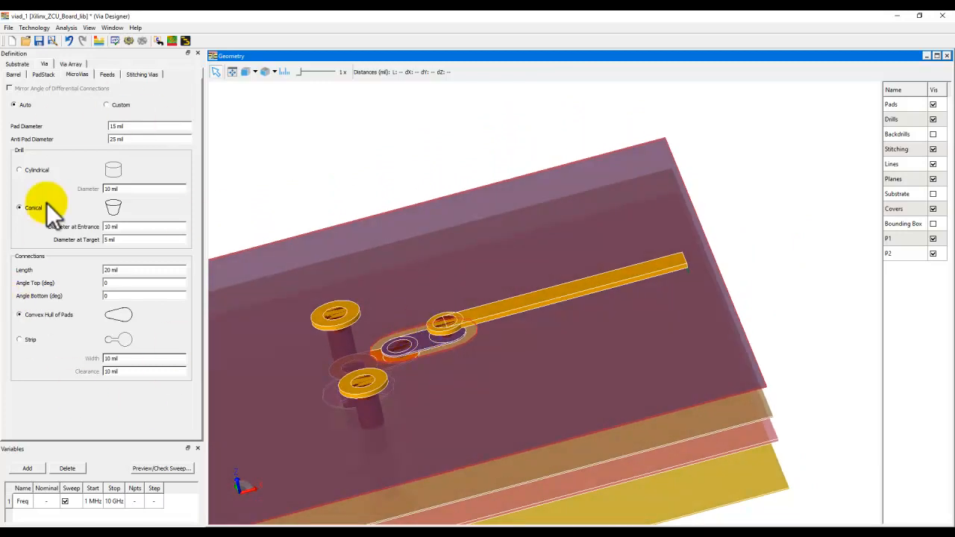
{"action": "left_click", "coordinate": [42, 75]}
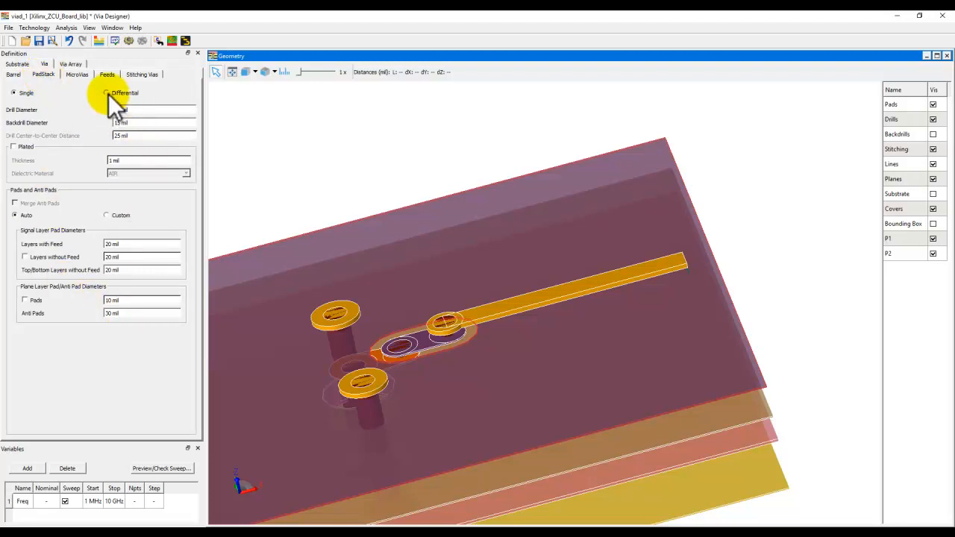
Make the padstack a differential pair, trying Merge Anti Pads on and leaving it off
{"action": "left_click", "coordinate": [108, 92]}
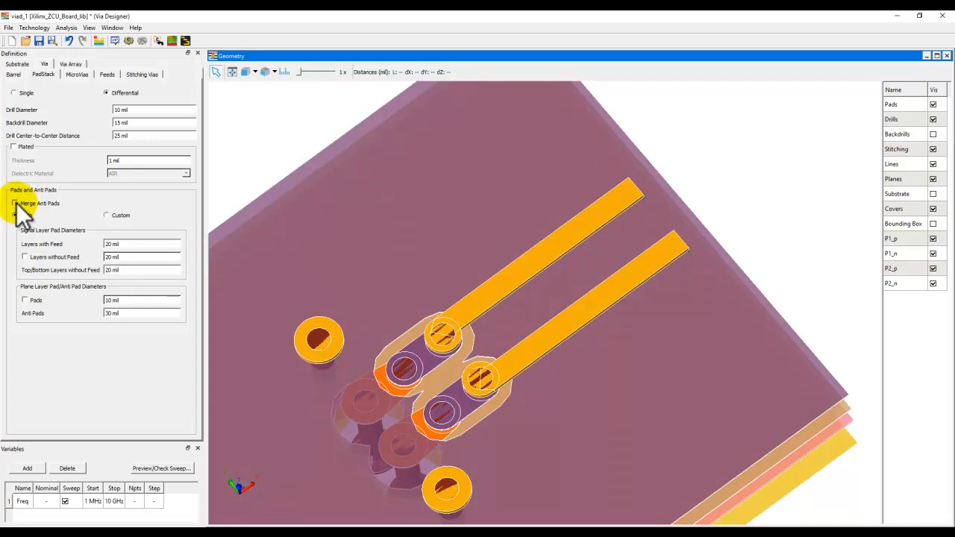
{"action": "left_click", "coordinate": [15, 203]}
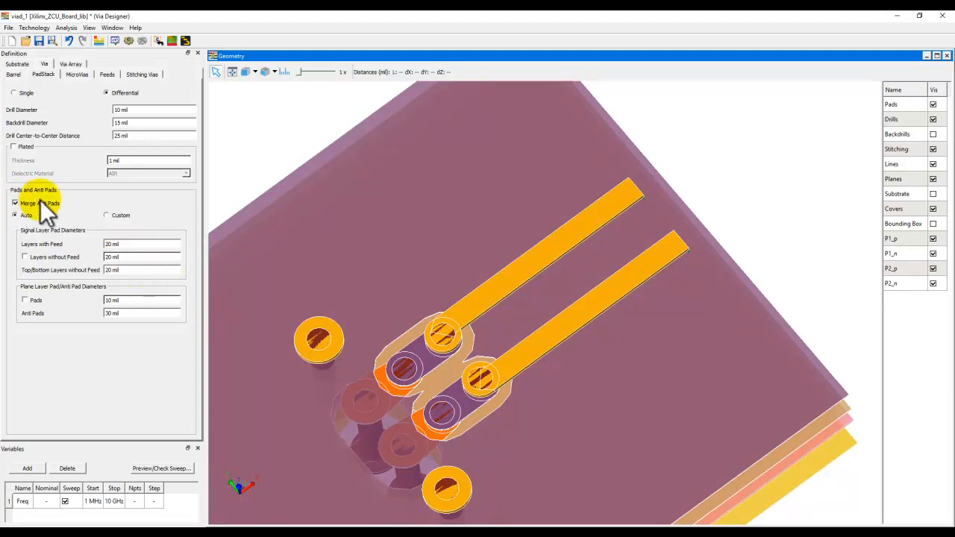
{"action": "left_click", "coordinate": [15, 203]}
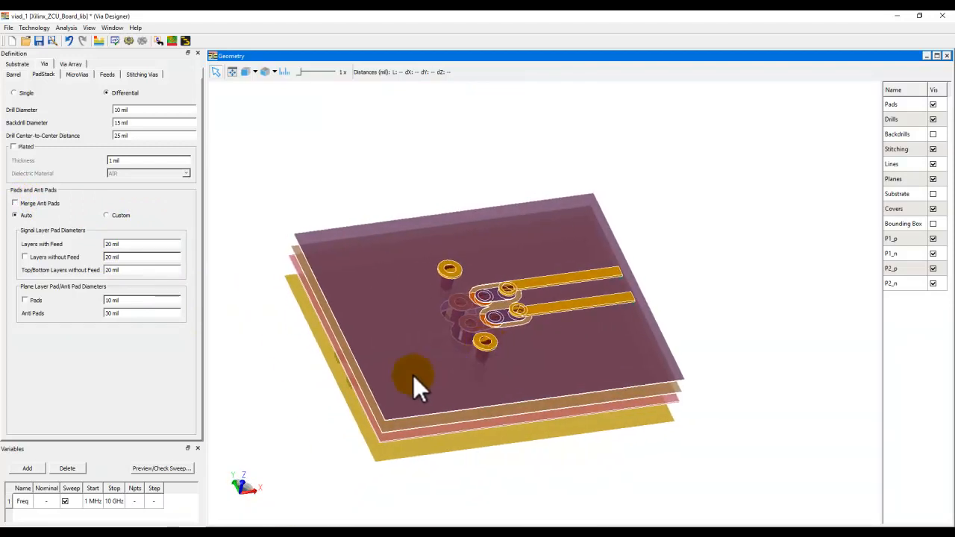
{"action": "mouse_move", "coordinate": [177, 209]}
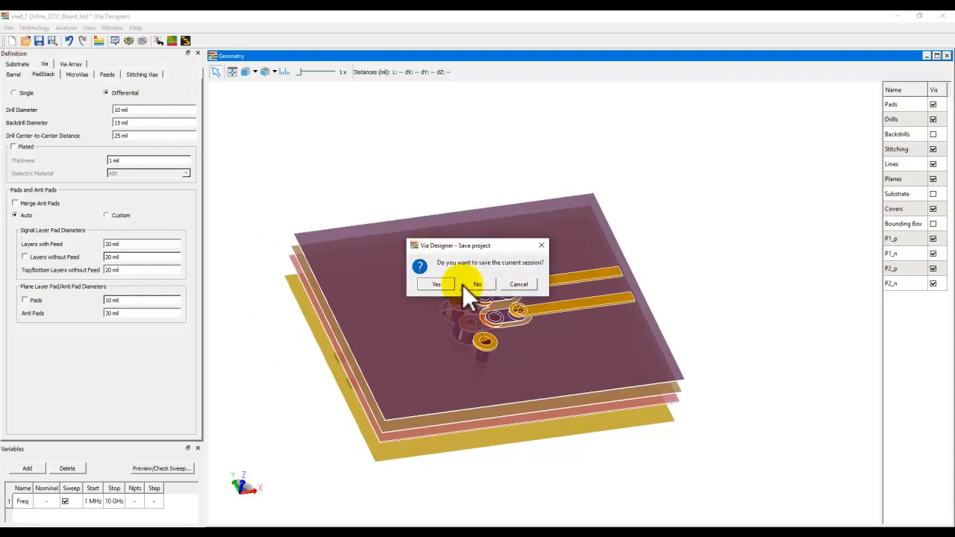
Answer the save prompt, keep the via differential and set up a via array of three instances
{"action": "left_click", "coordinate": [478, 284]}
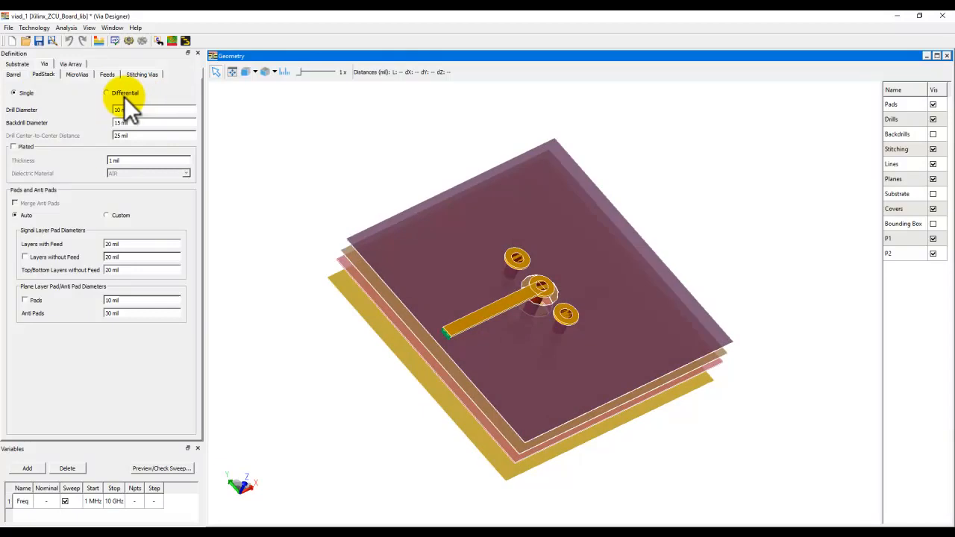
{"action": "left_click", "coordinate": [106, 93]}
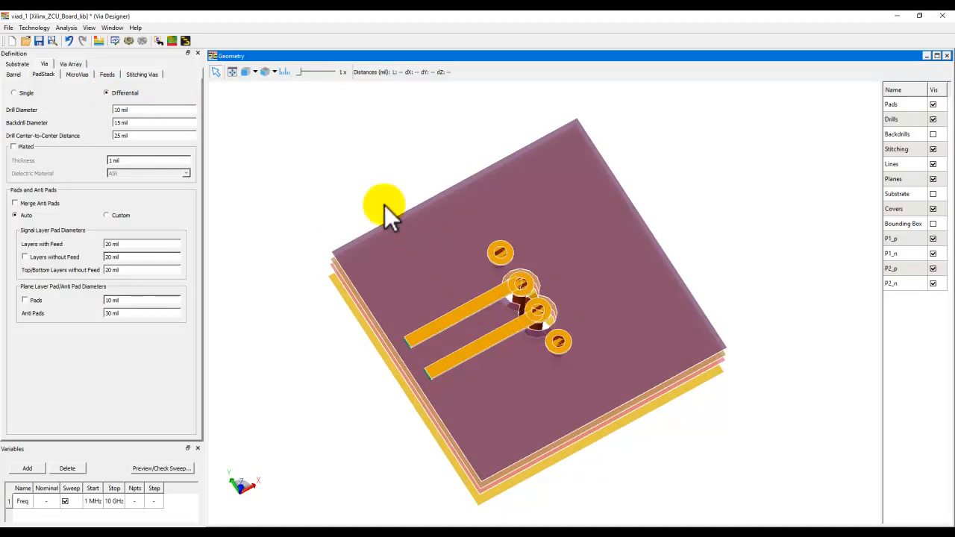
{"action": "left_click", "coordinate": [71, 63]}
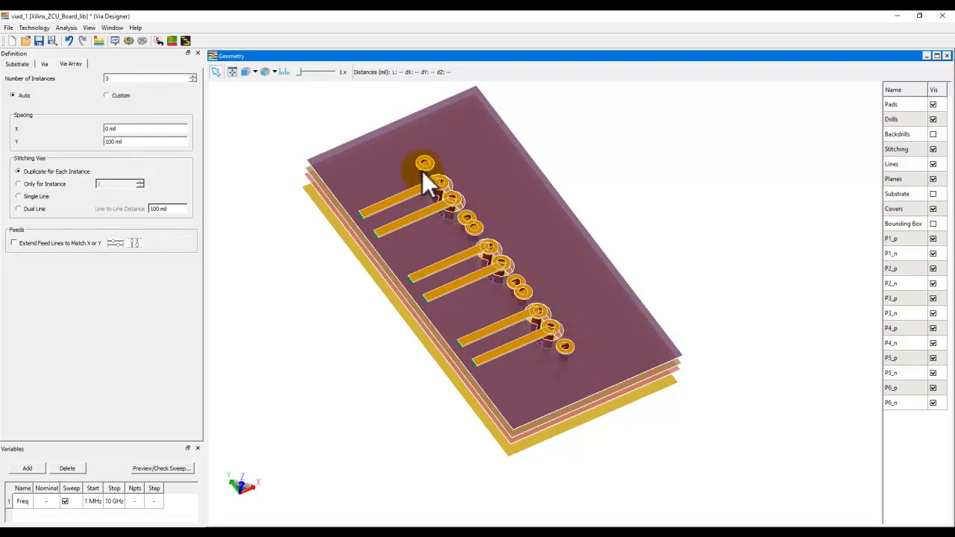
View the array from the top and set Spacing x between instances to 0 mil
{"action": "left_click", "coordinate": [142, 128]}
{"action": "type", "text": "5"}
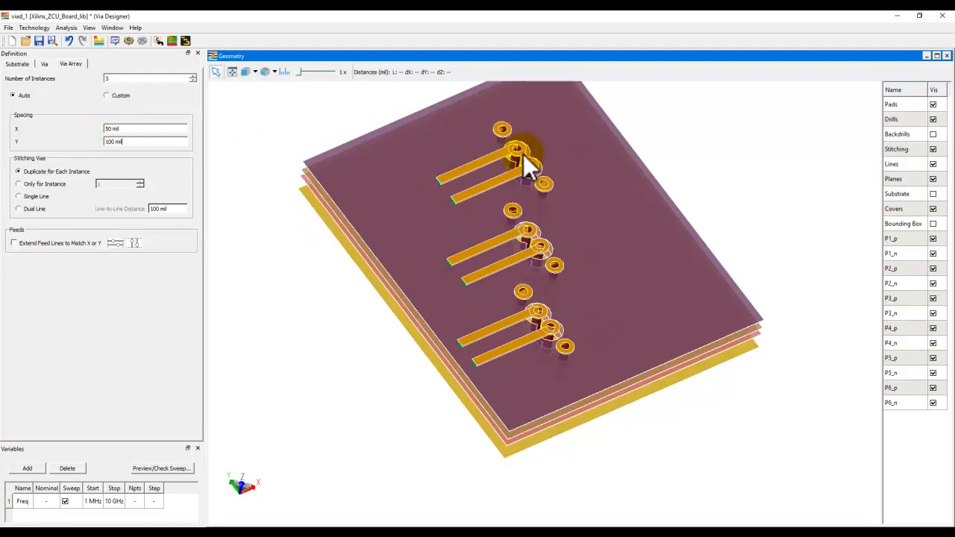
{"action": "left_click_drag", "start_coordinate": [526, 164], "coordinate": [526, 257]}
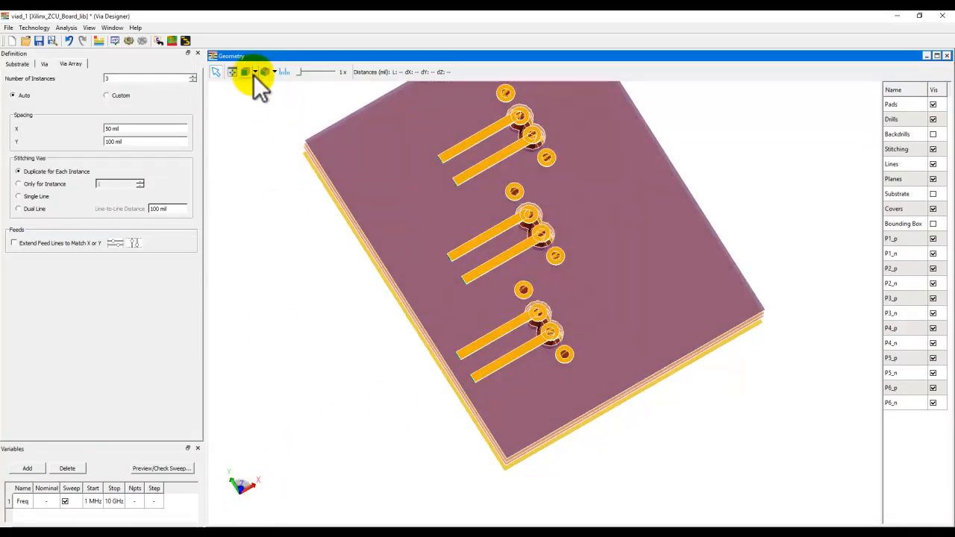
{"action": "left_click", "coordinate": [245, 71]}
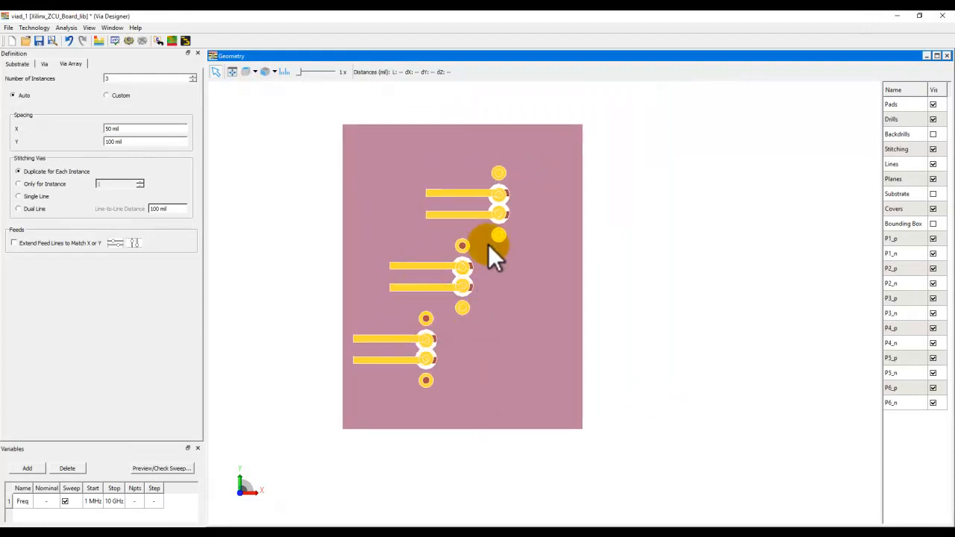
{"action": "mouse_move", "coordinate": [104, 177]}
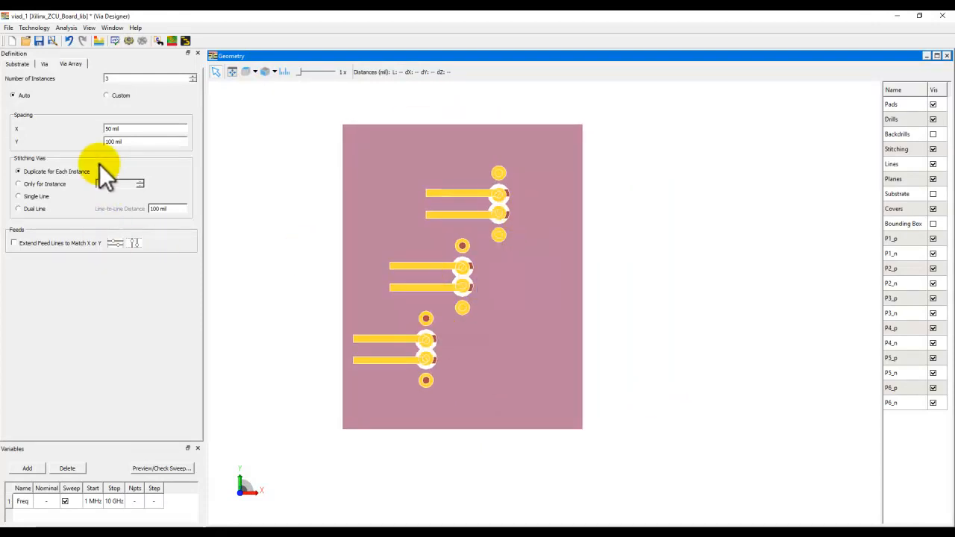
{"action": "mouse_move", "coordinate": [112, 174]}
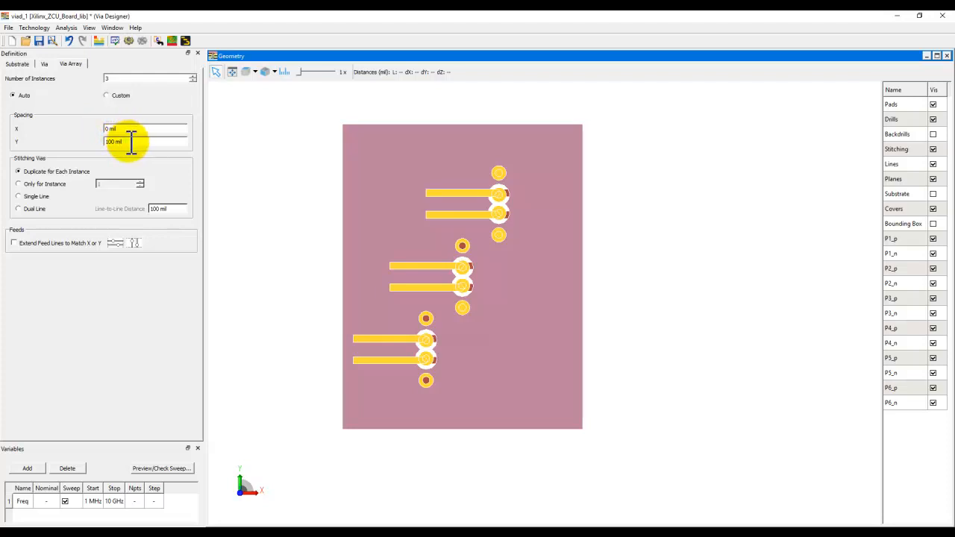
{"action": "left_click", "coordinate": [17, 195]}
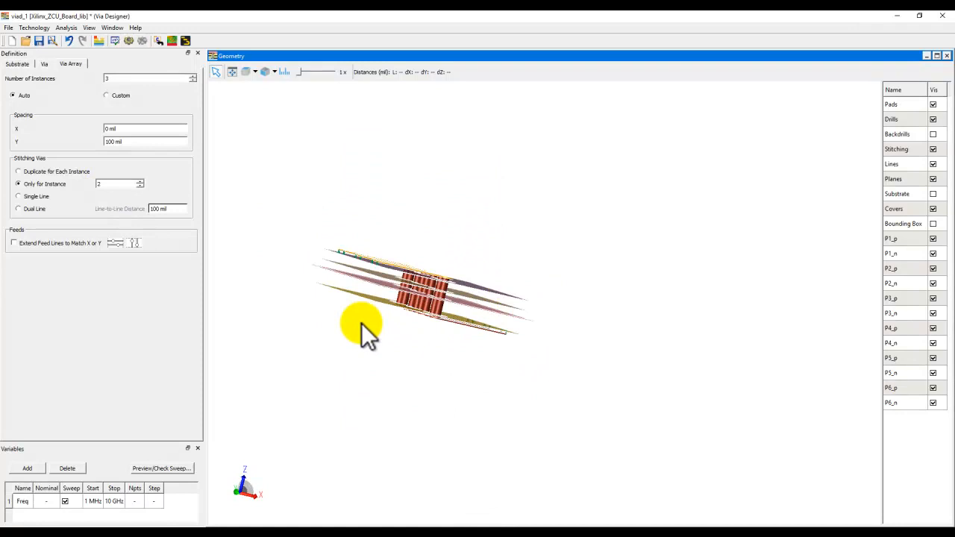
Orbit the 3D model to view the three via instances in a row at an angle
{"action": "left_click_drag", "start_coordinate": [366, 331], "coordinate": [425, 359]}
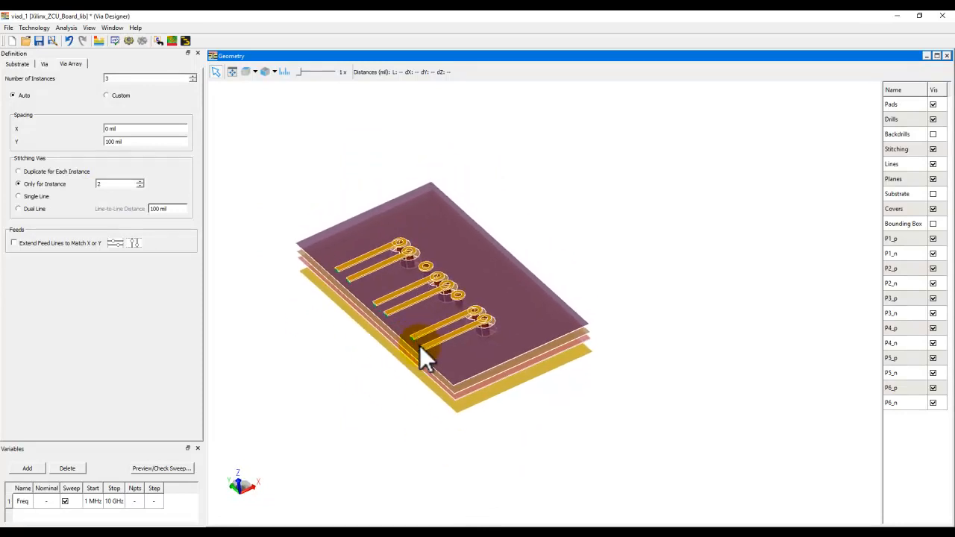
{"action": "left_click_drag", "start_coordinate": [425, 358], "coordinate": [411, 340]}
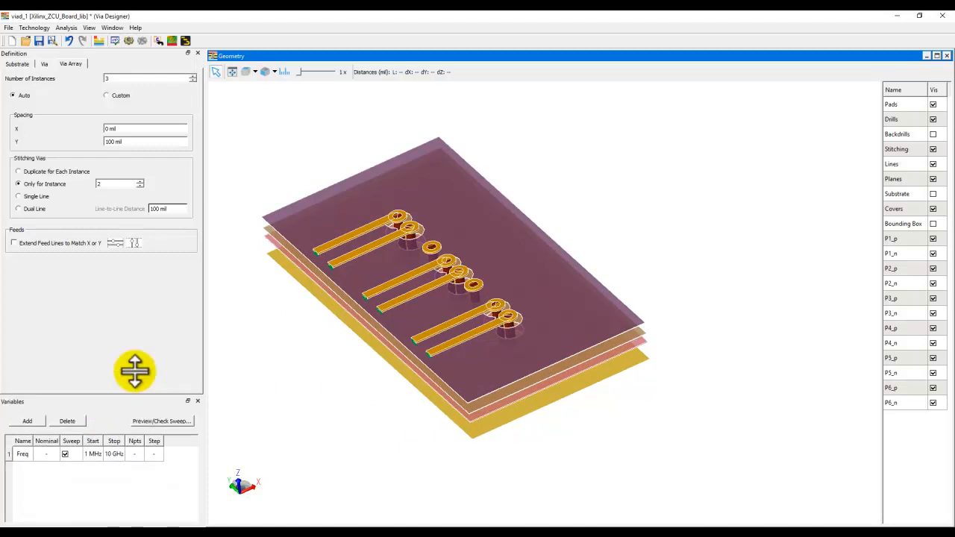
{"action": "mouse_move", "coordinate": [62, 201]}
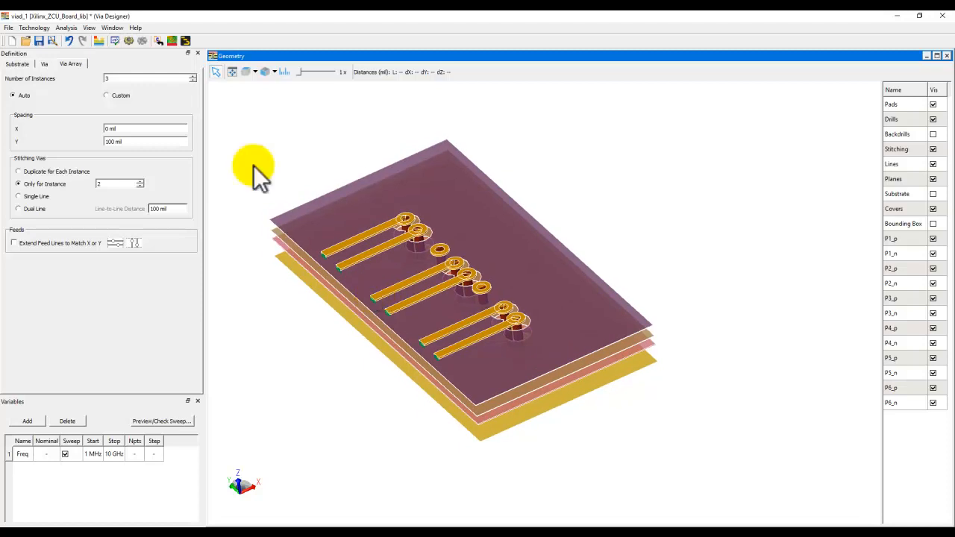
{"action": "mouse_move", "coordinate": [158, 42]}
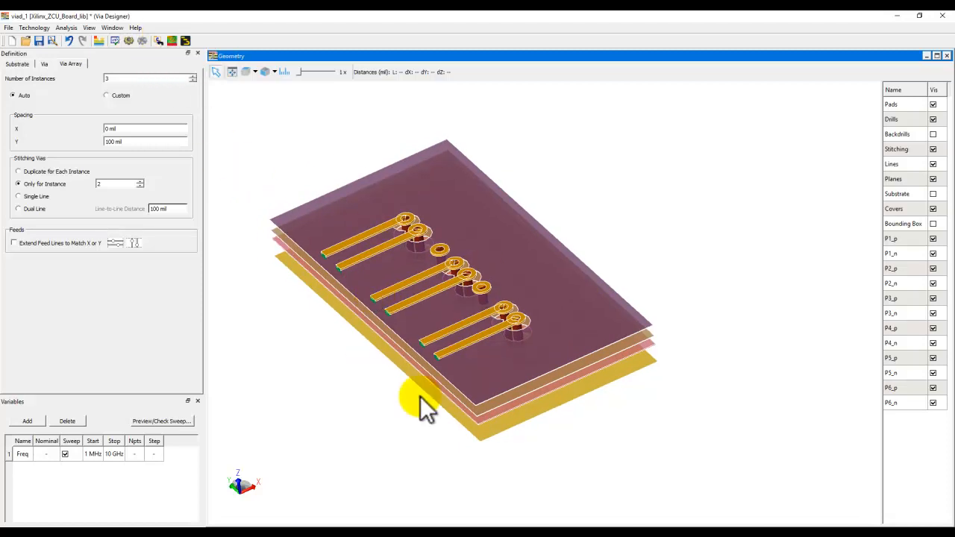
{"action": "mouse_move", "coordinate": [409, 195]}
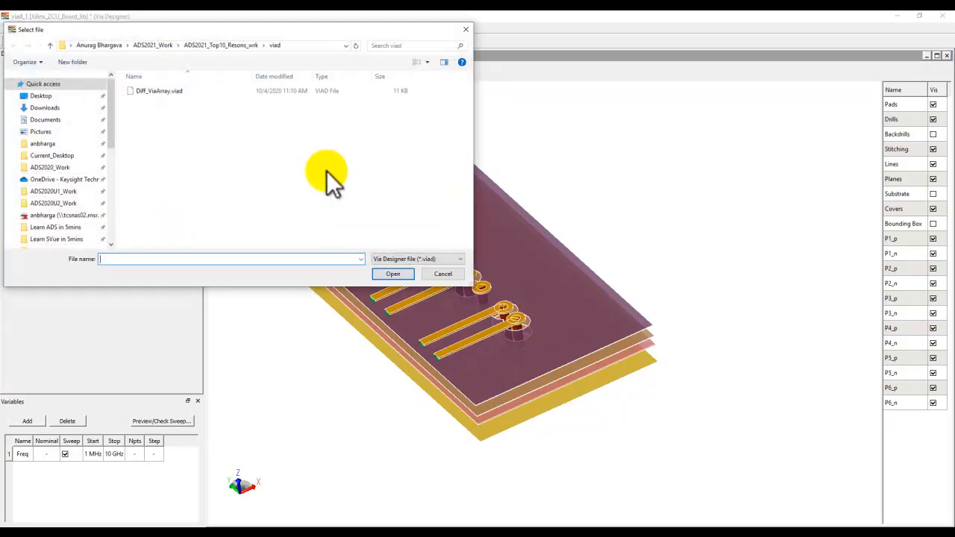
Load the saved Diff_ViaArray.vlad design and select its completed 1 MHz–20 GHz differential simulation run
{"action": "double_click", "coordinate": [159, 91]}
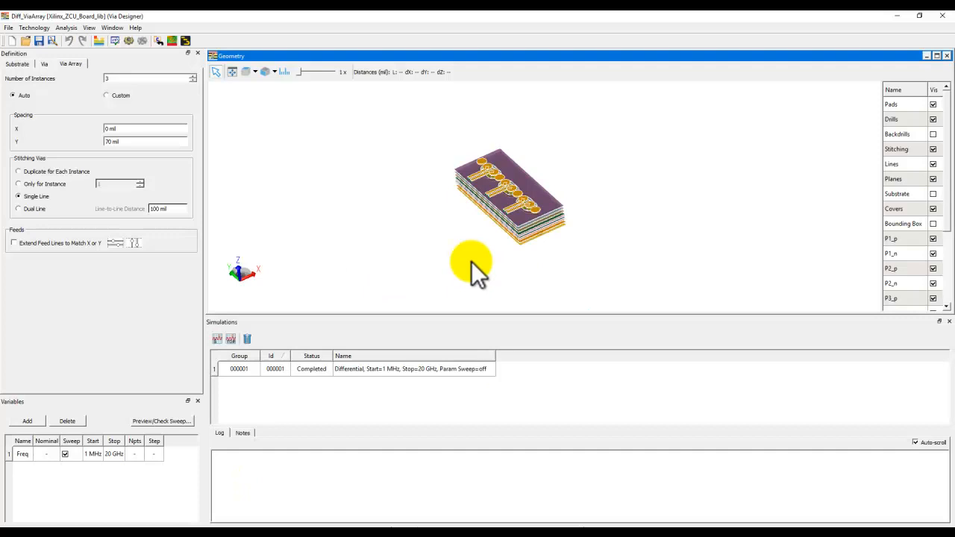
{"action": "left_click", "coordinate": [274, 368]}
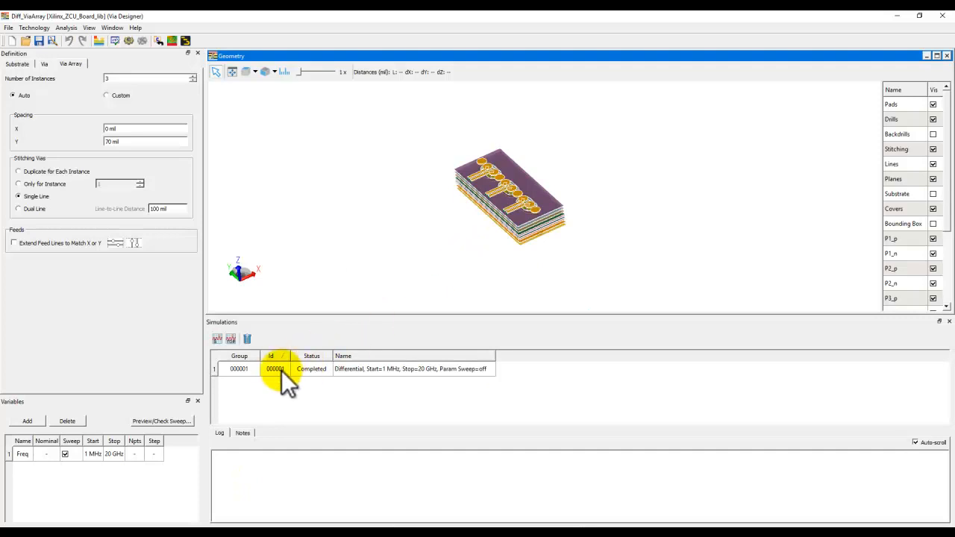
{"action": "left_click", "coordinate": [277, 368]}
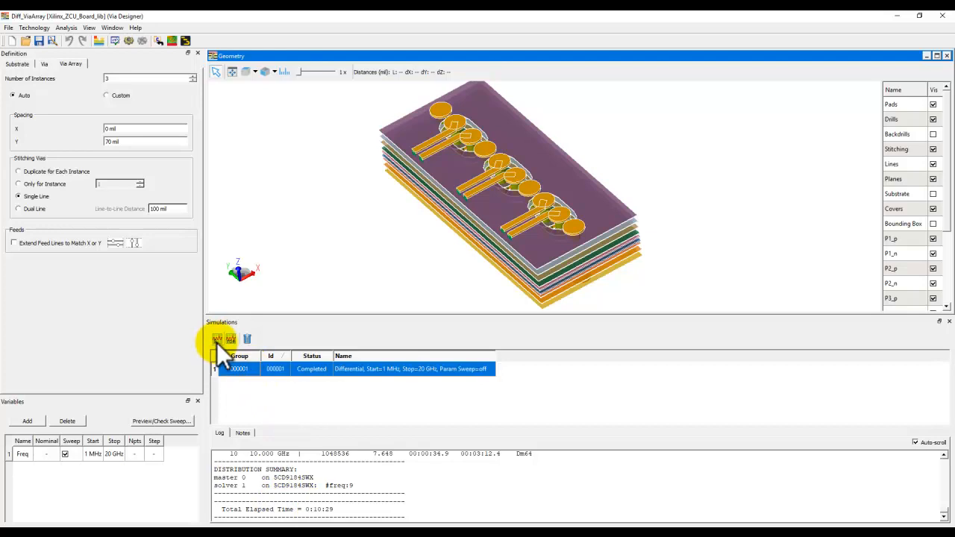
{"action": "left_click", "coordinate": [218, 340]}
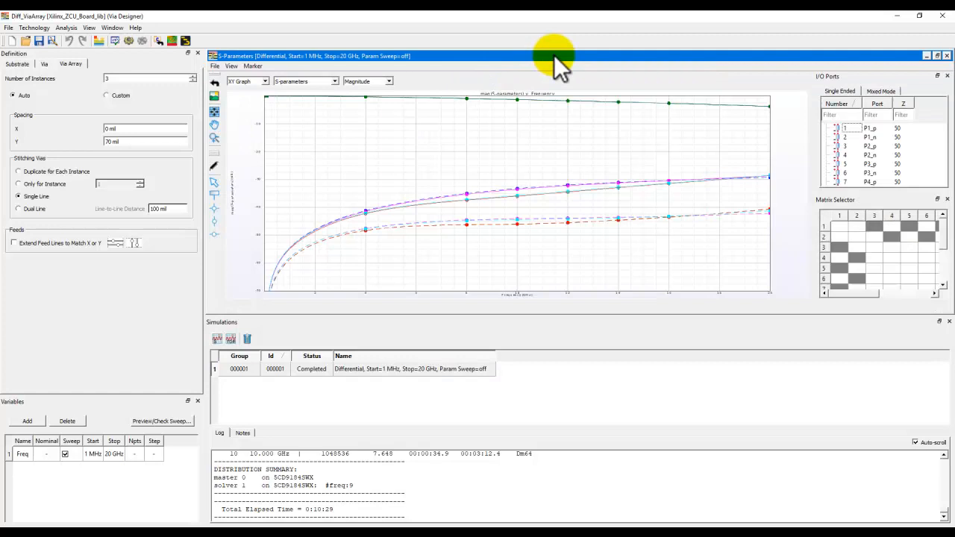
{"action": "left_click", "coordinate": [230, 339]}
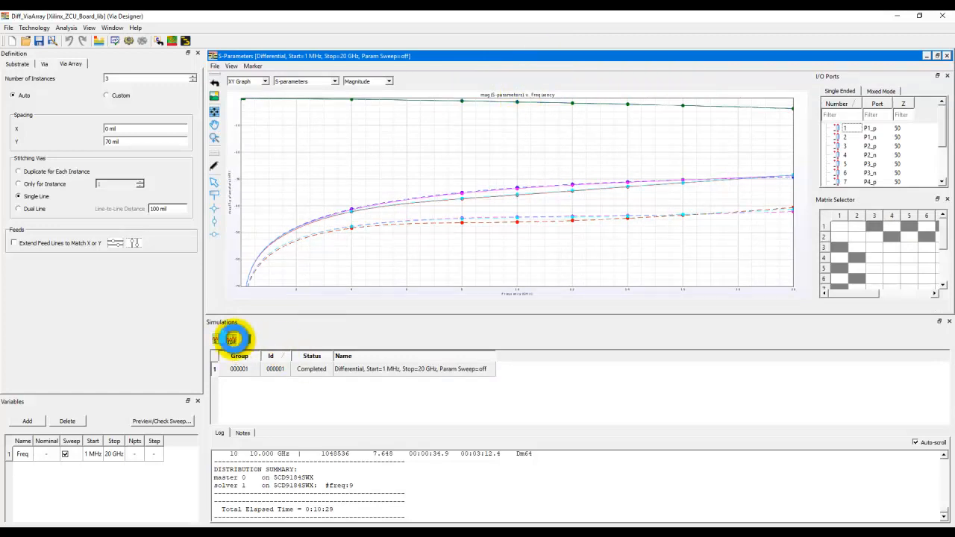
{"action": "left_click", "coordinate": [237, 339]}
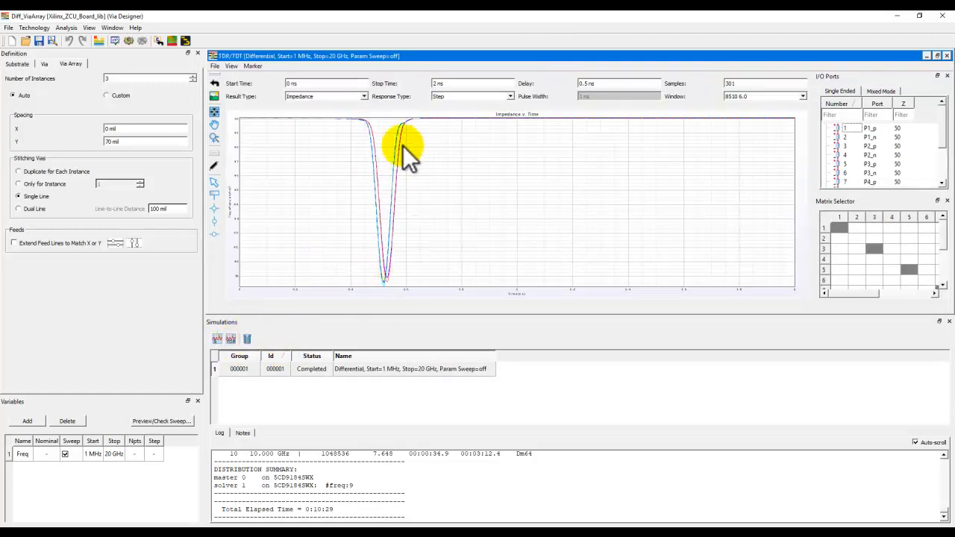
{"action": "mouse_move", "coordinate": [336, 266]}
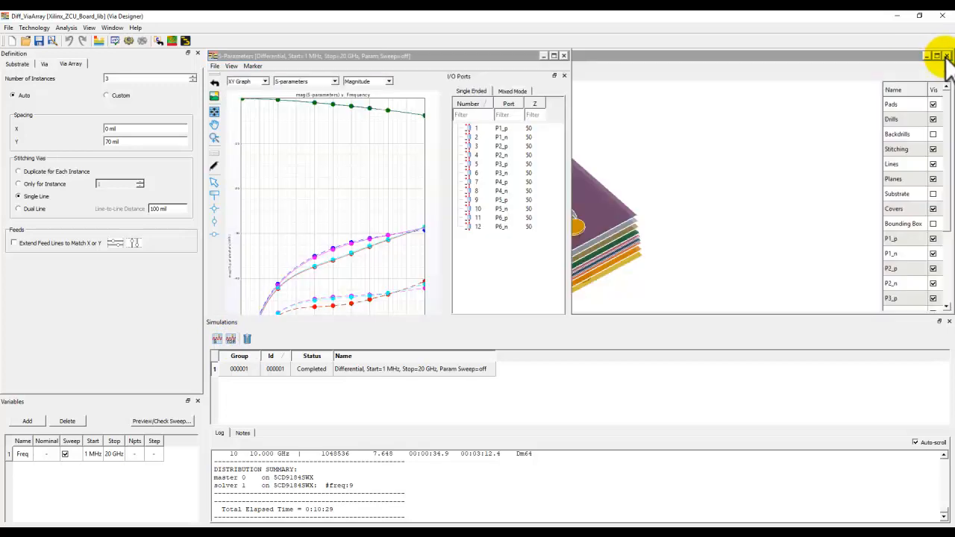
{"action": "left_click", "coordinate": [946, 57]}
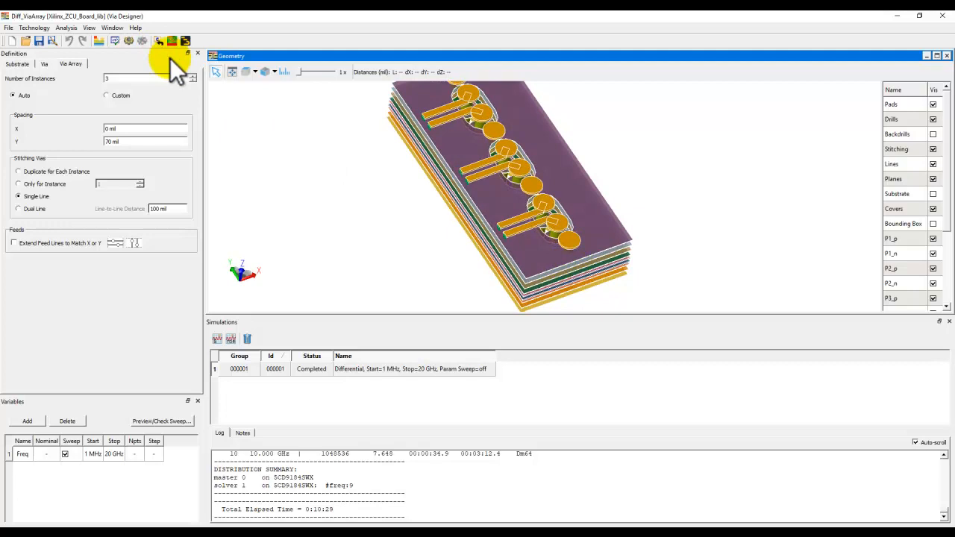
{"action": "mouse_move", "coordinate": [319, 498]}
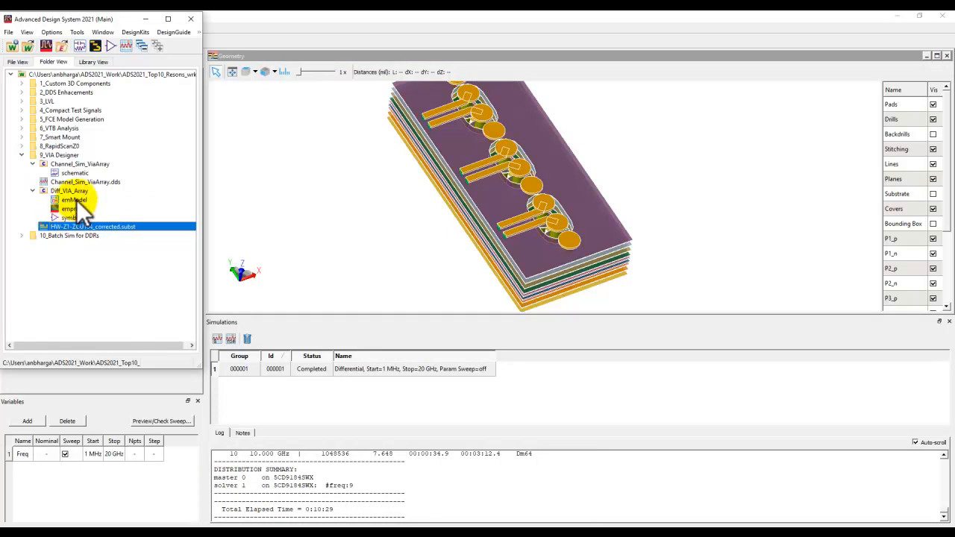
{"action": "mouse_move", "coordinate": [72, 218]}
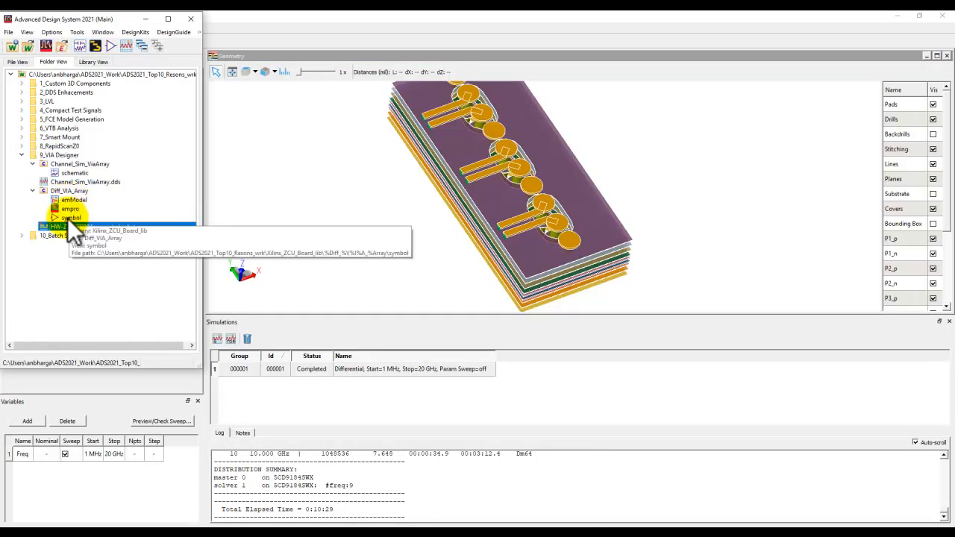
Bring up the channel schematic with two Diff_VIA_Array cells joined by a 10-inch transmission line
{"action": "double_click", "coordinate": [70, 218]}
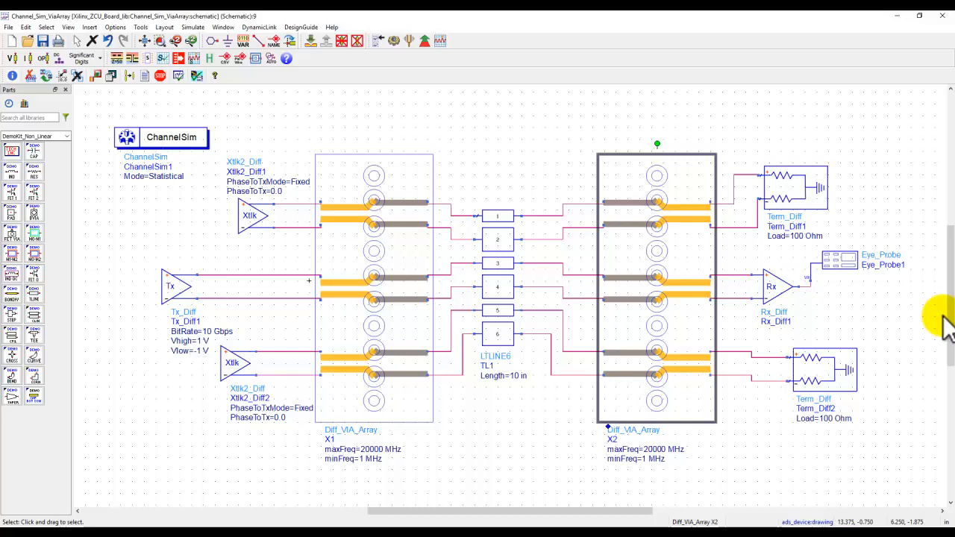
{"action": "mouse_move", "coordinate": [657, 363]}
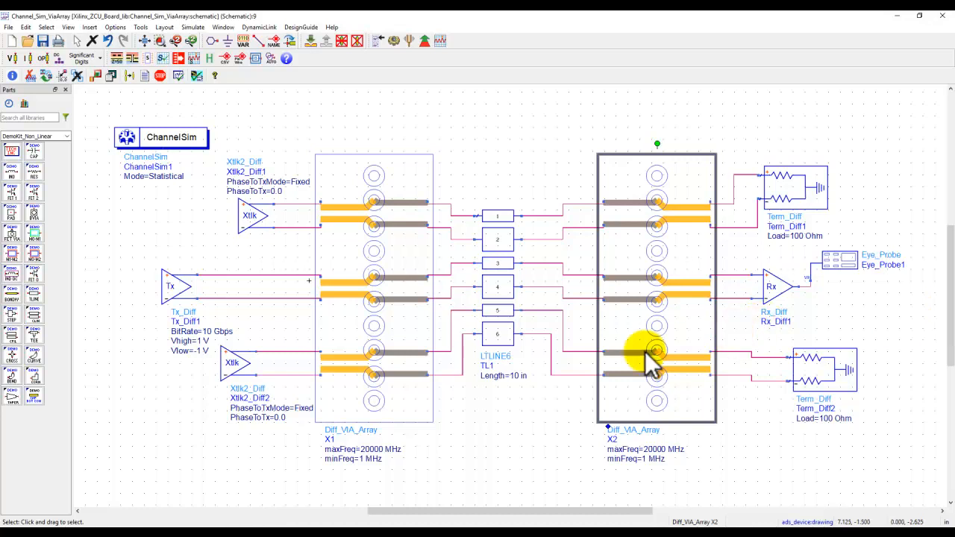
{"action": "mouse_move", "coordinate": [468, 445]}
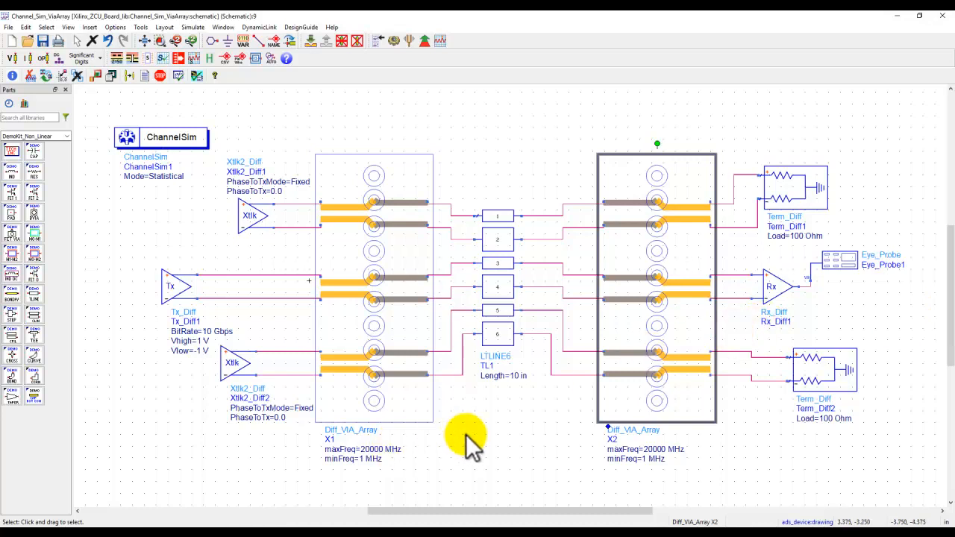